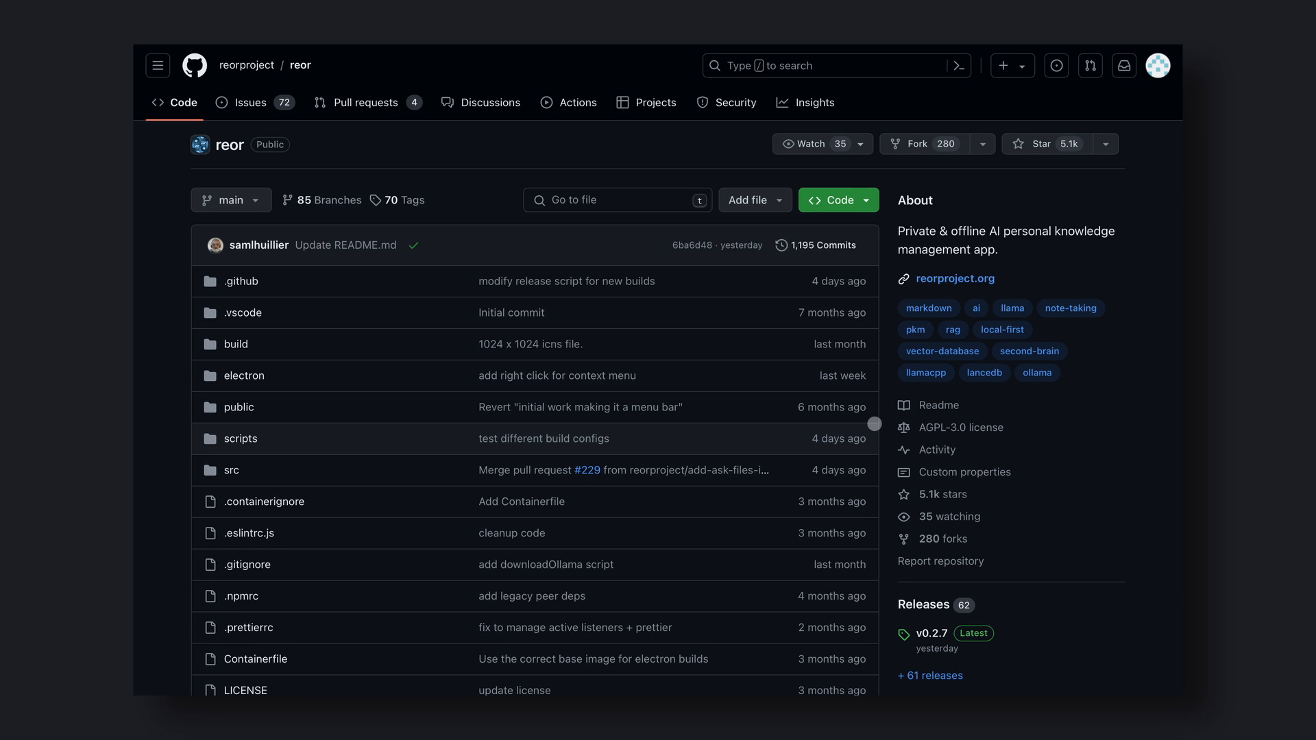
Visit reorproject.org from the repository, browse the homepage, and open the Documentation page
click(955, 278)
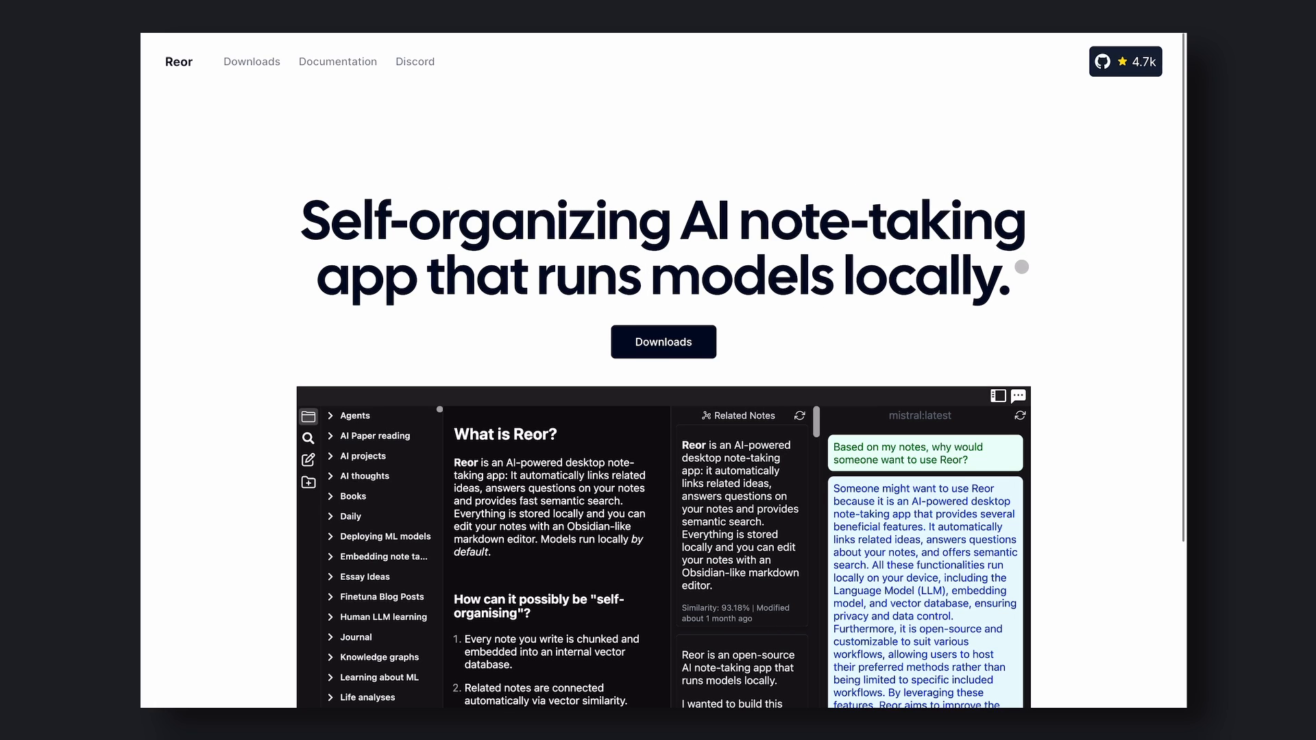
scroll(down, 3)
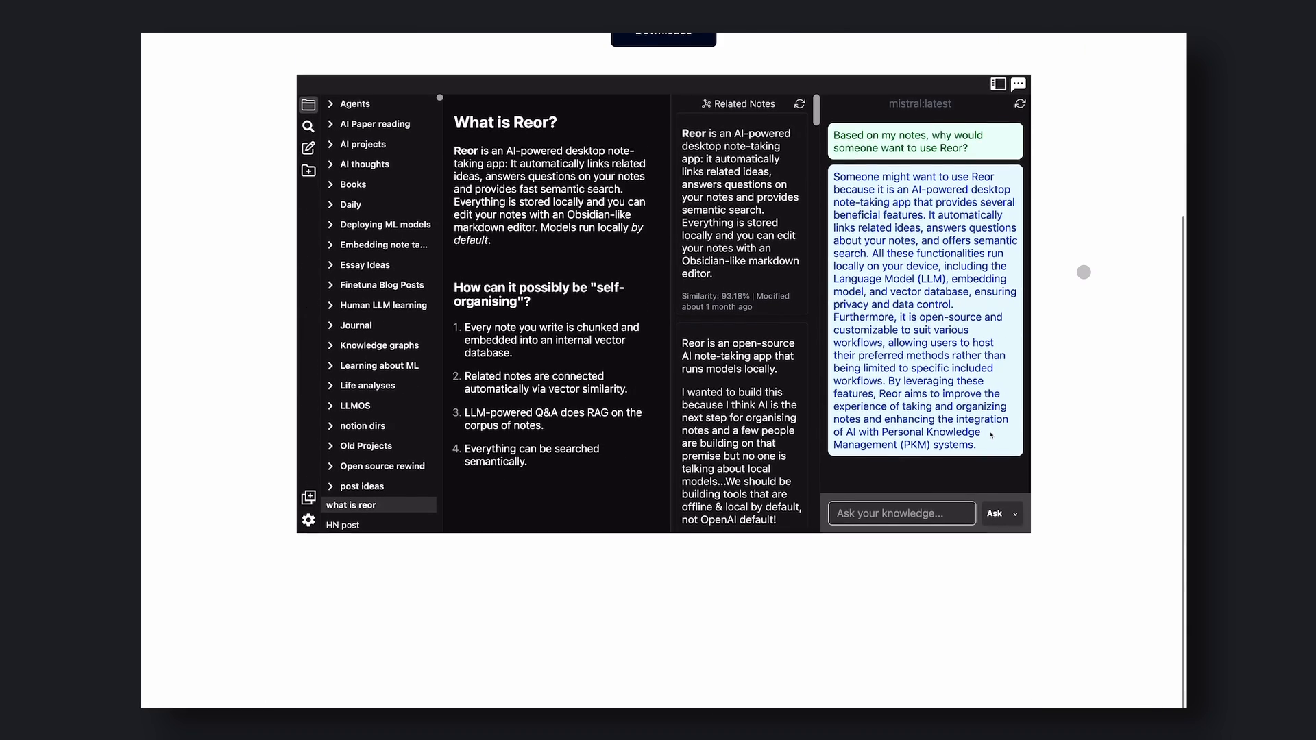
scroll(up, 3)
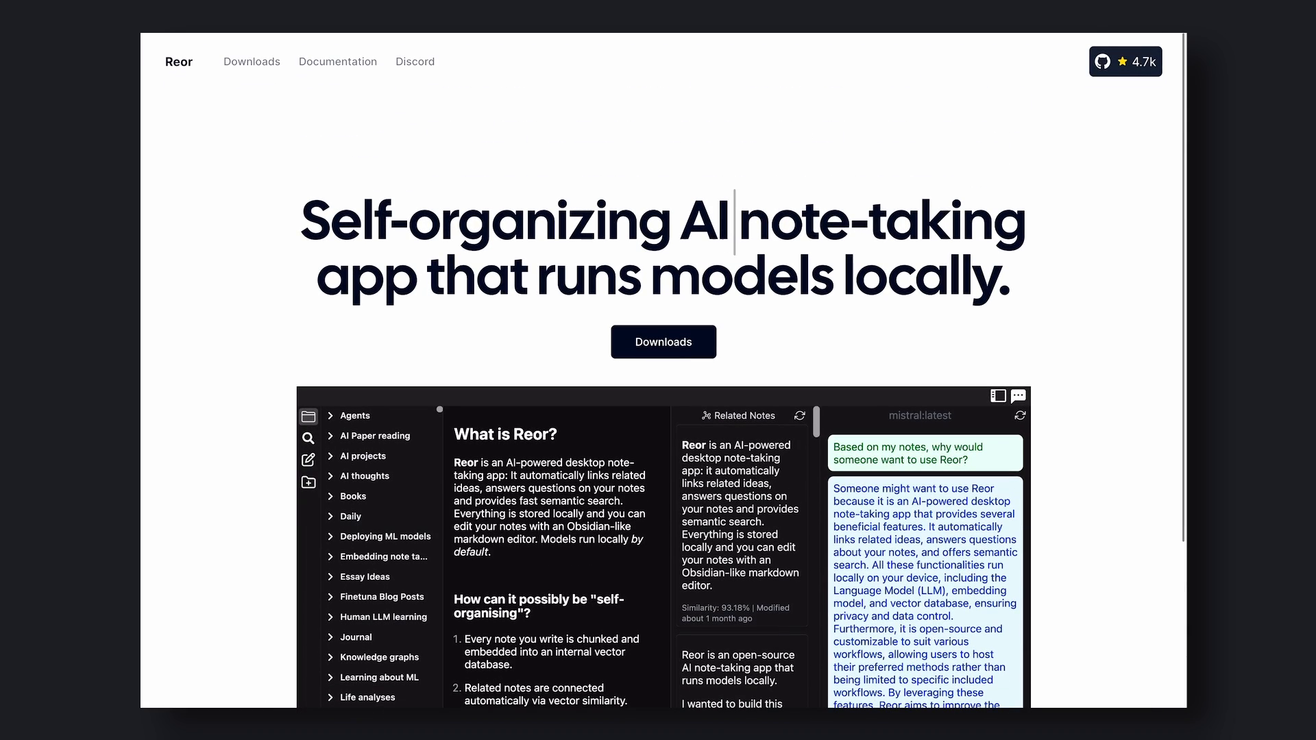
scroll(down, 3)
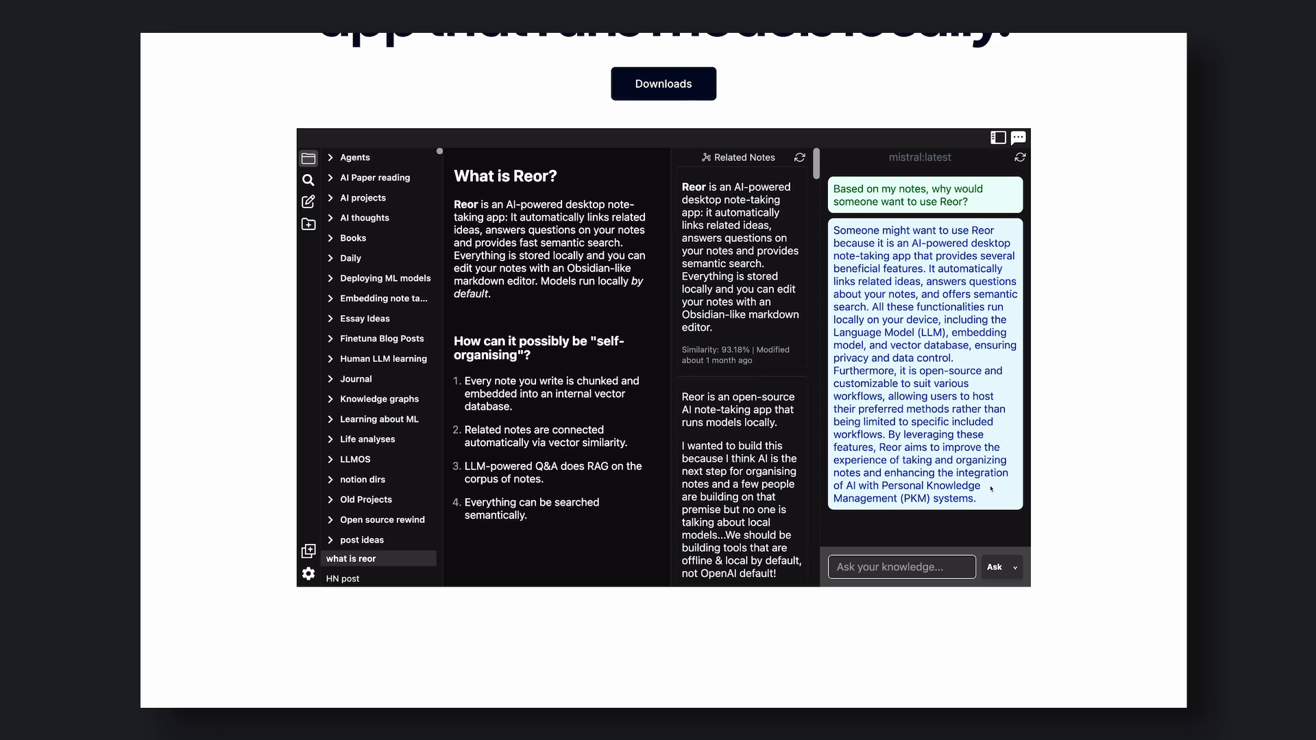
scroll(up, 3)
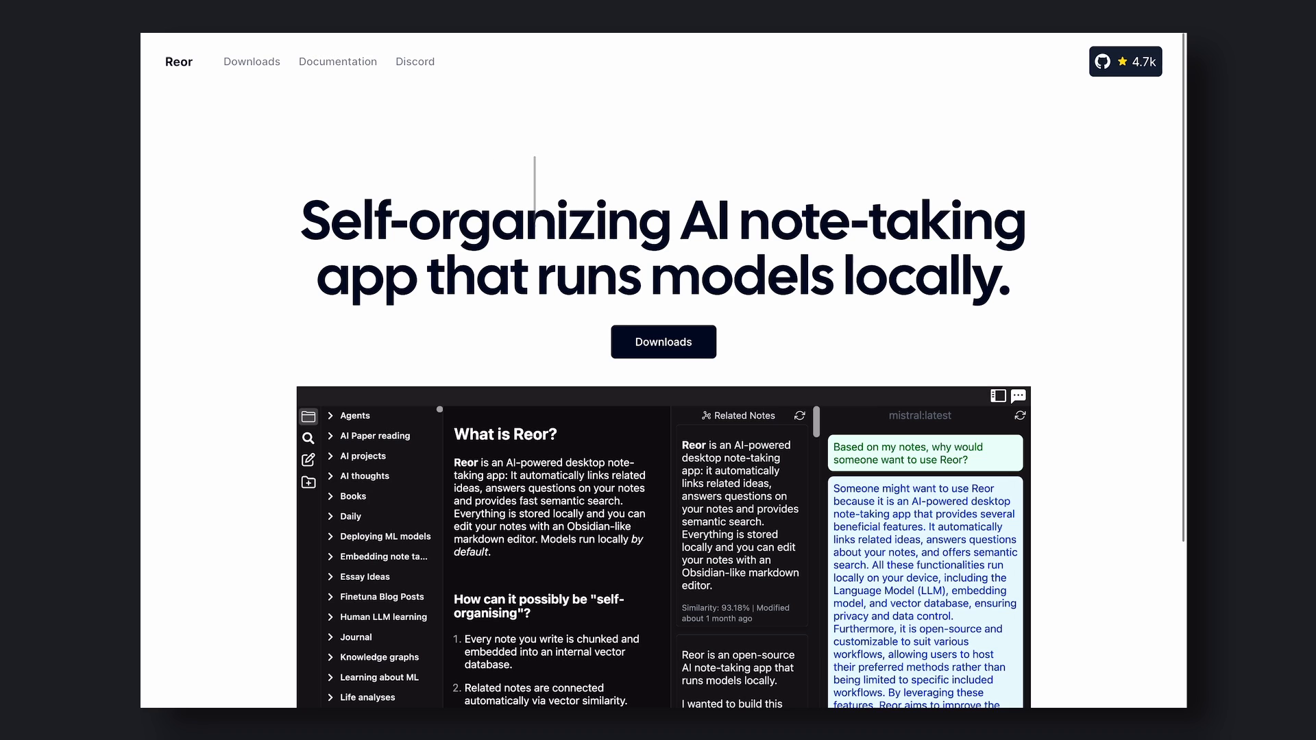
click(337, 61)
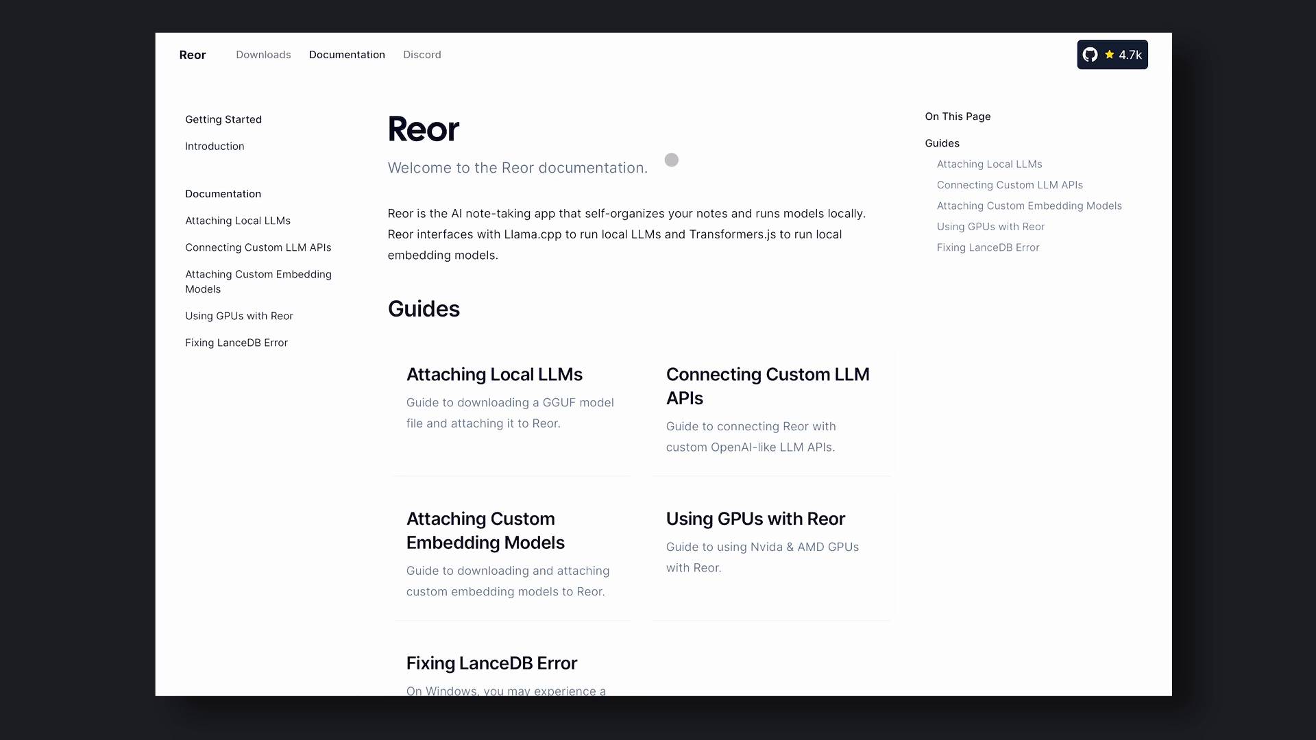
Return to the Reor GitHub repository and scroll through its files and README
click(1112, 55)
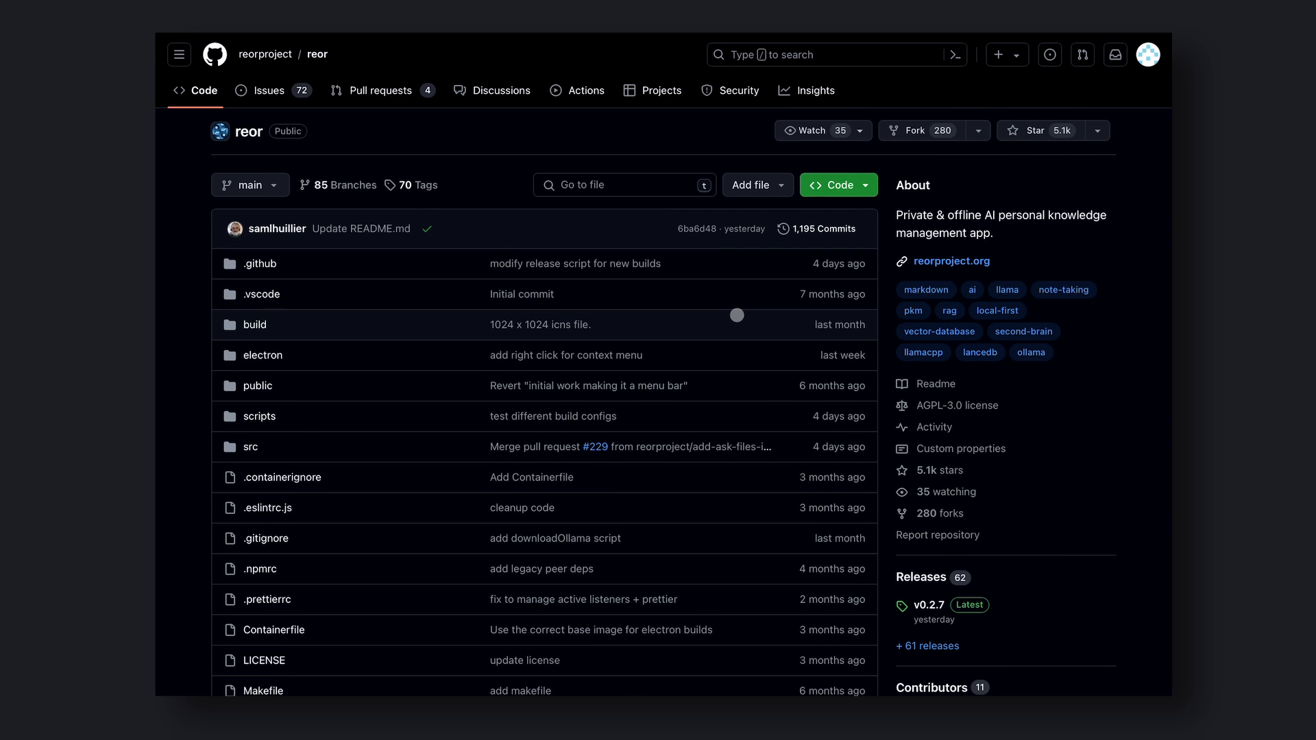
scroll(down, 3)
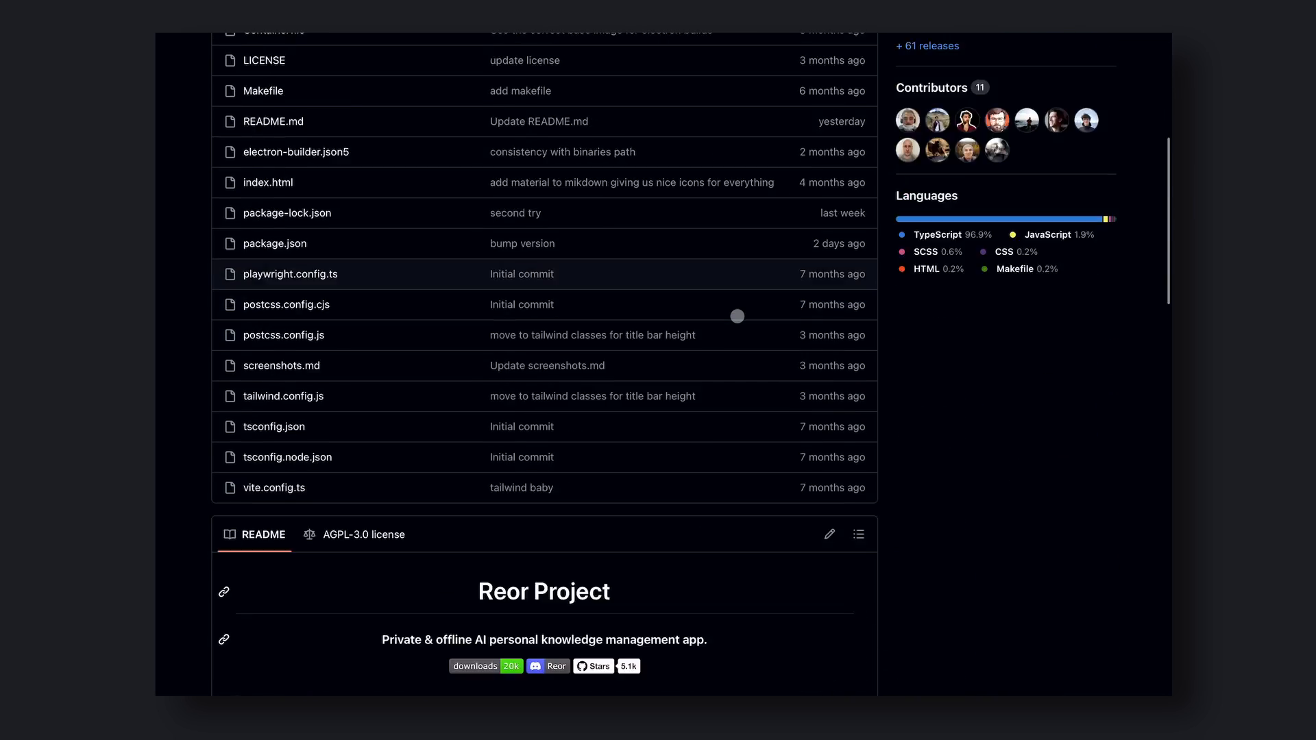
scroll(down, 3)
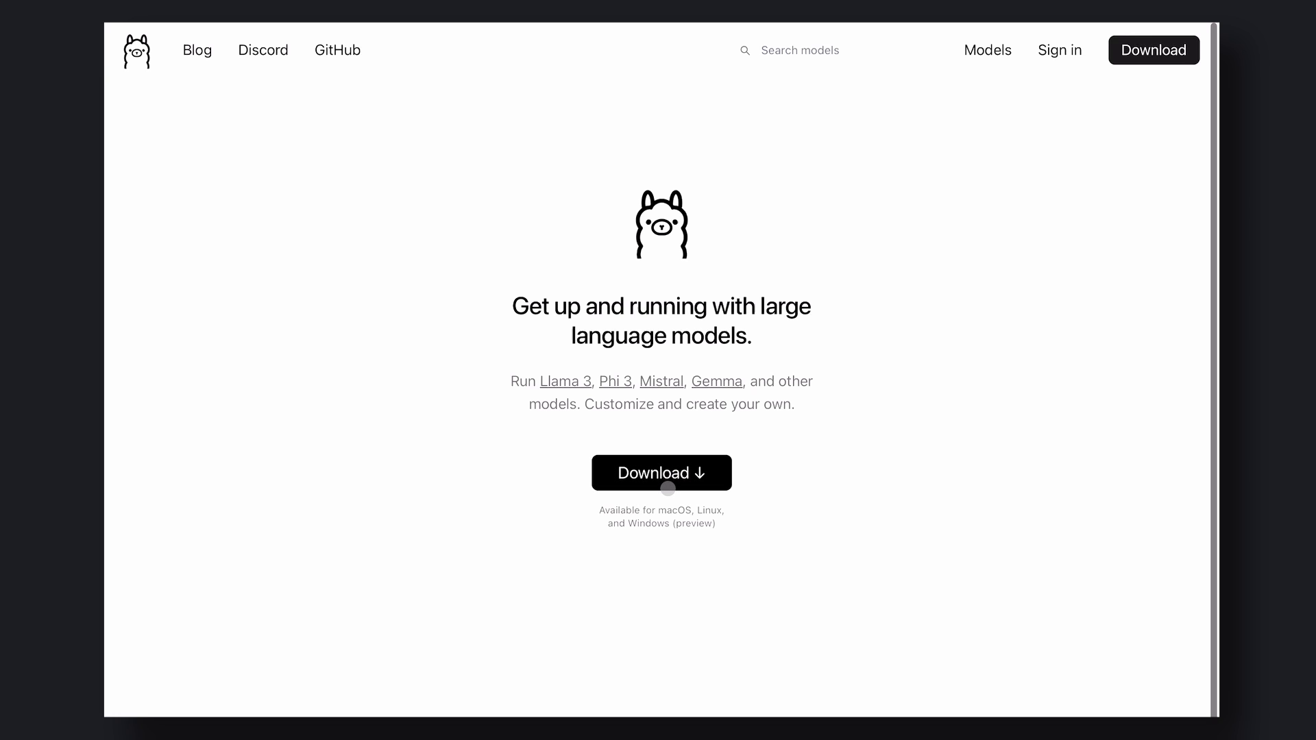
Open Ollama's Download page to see the macOS, Linux and Windows options
click(661, 474)
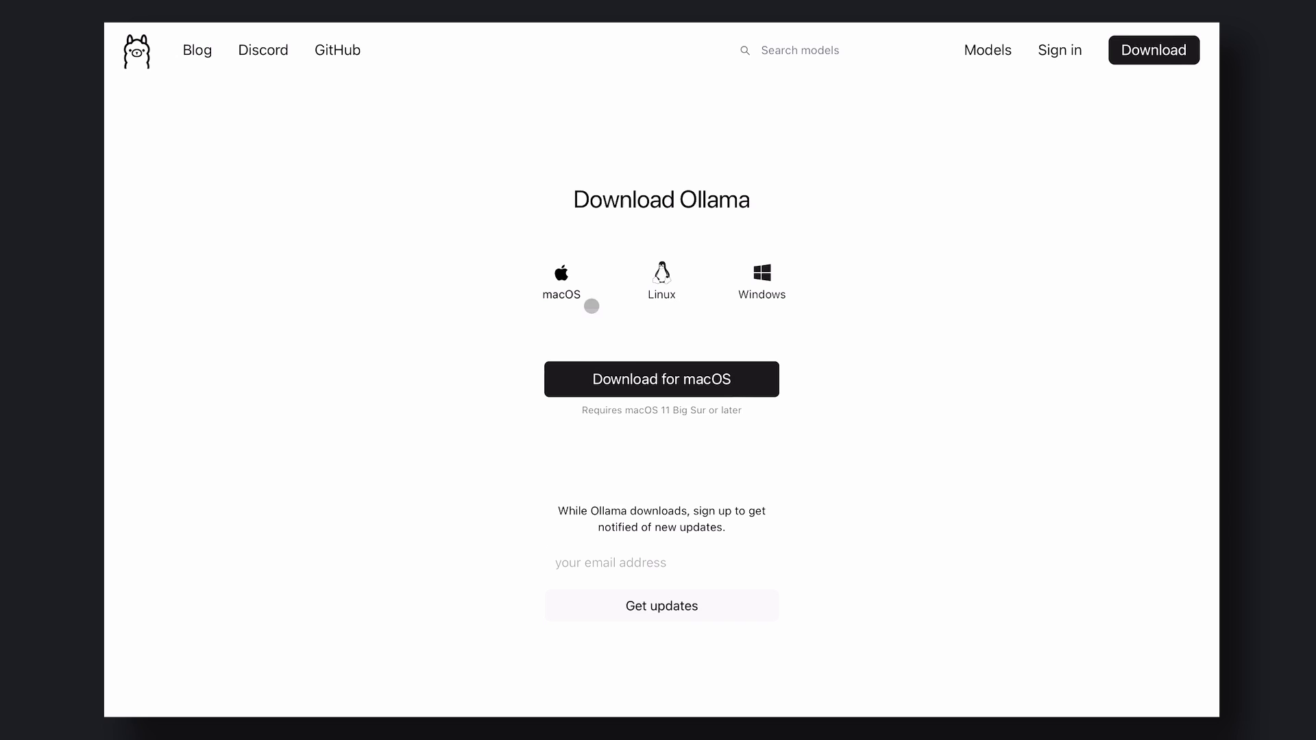
mouse_move(687, 385)
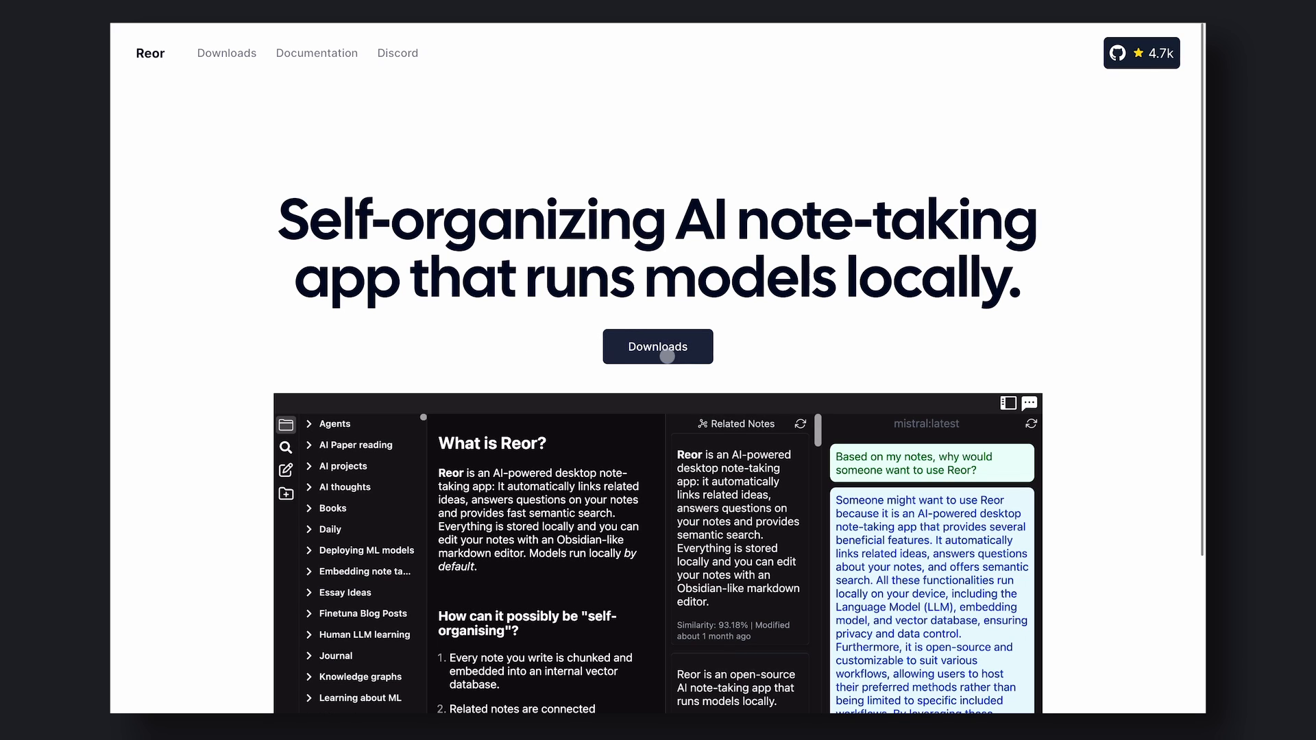
Download the Reor app from the Reor homepage
click(657, 347)
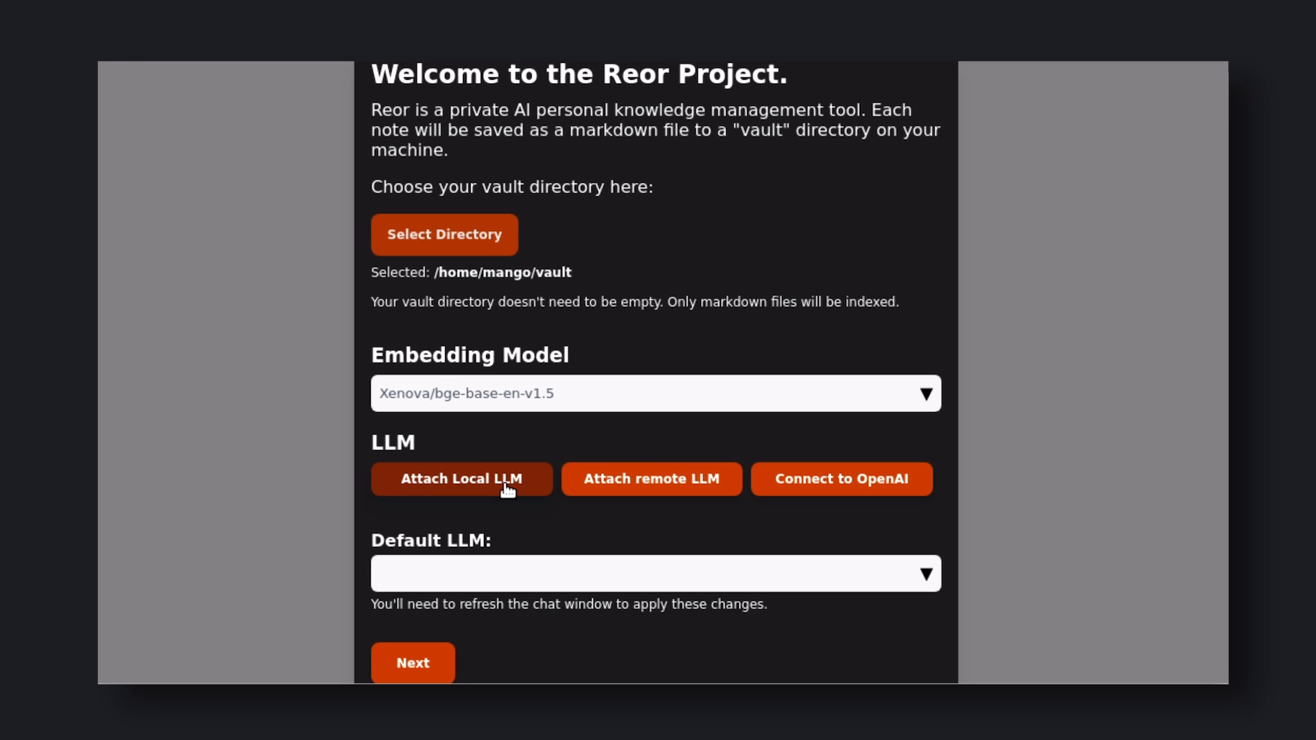
Attach and download llama3 as a local LLM, then finish setup to open the vault
click(460, 479)
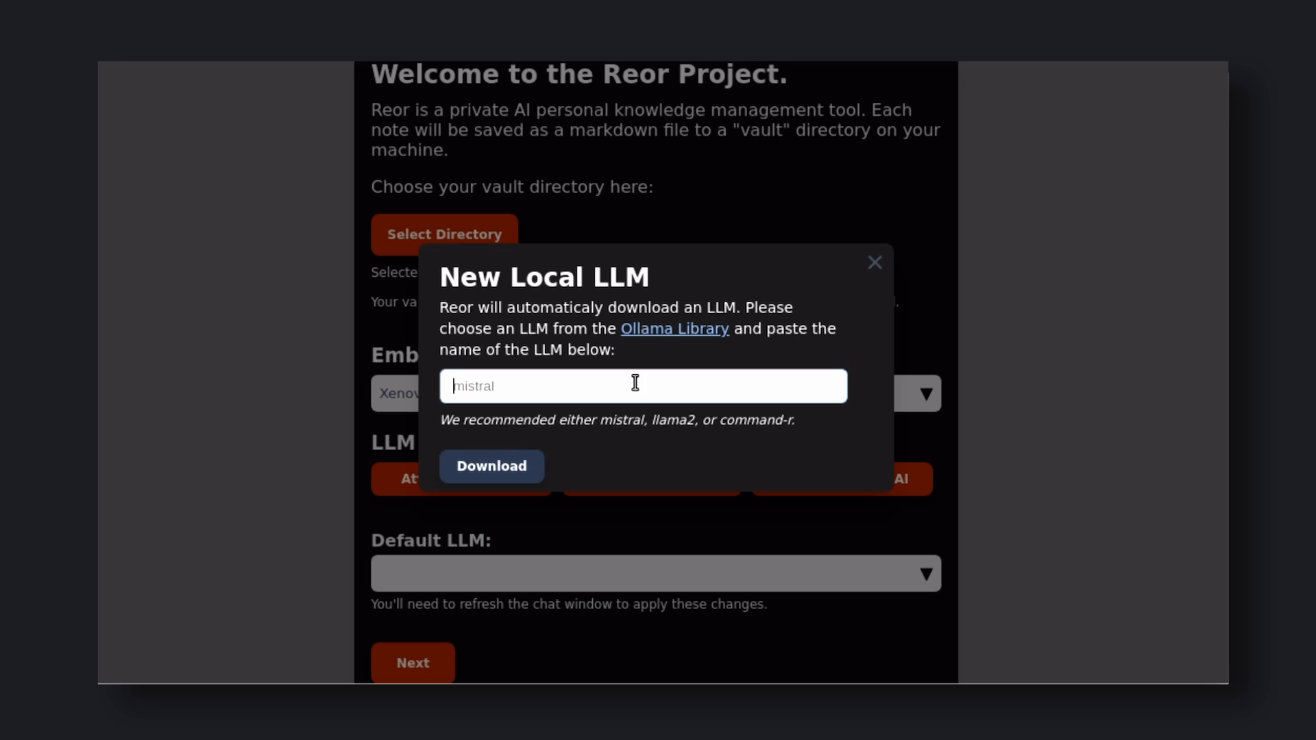
text(llama3)
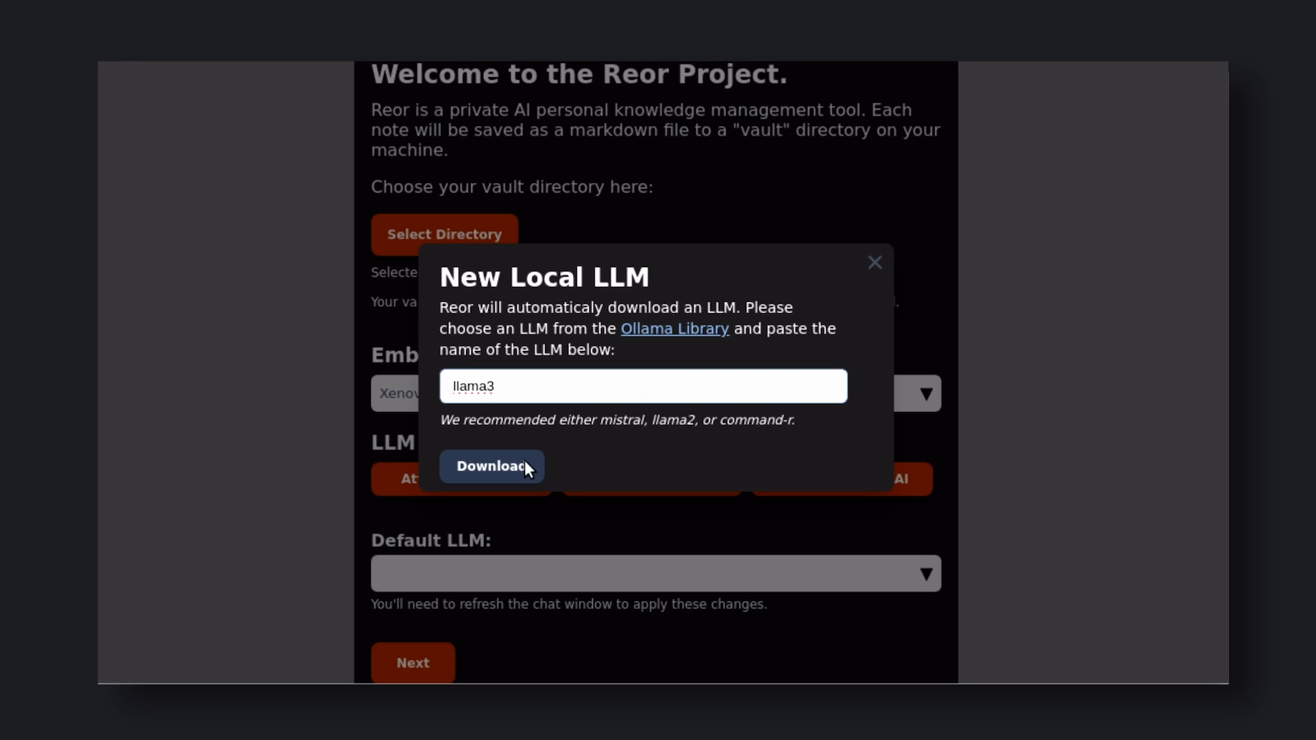
mouse_move(647, 578)
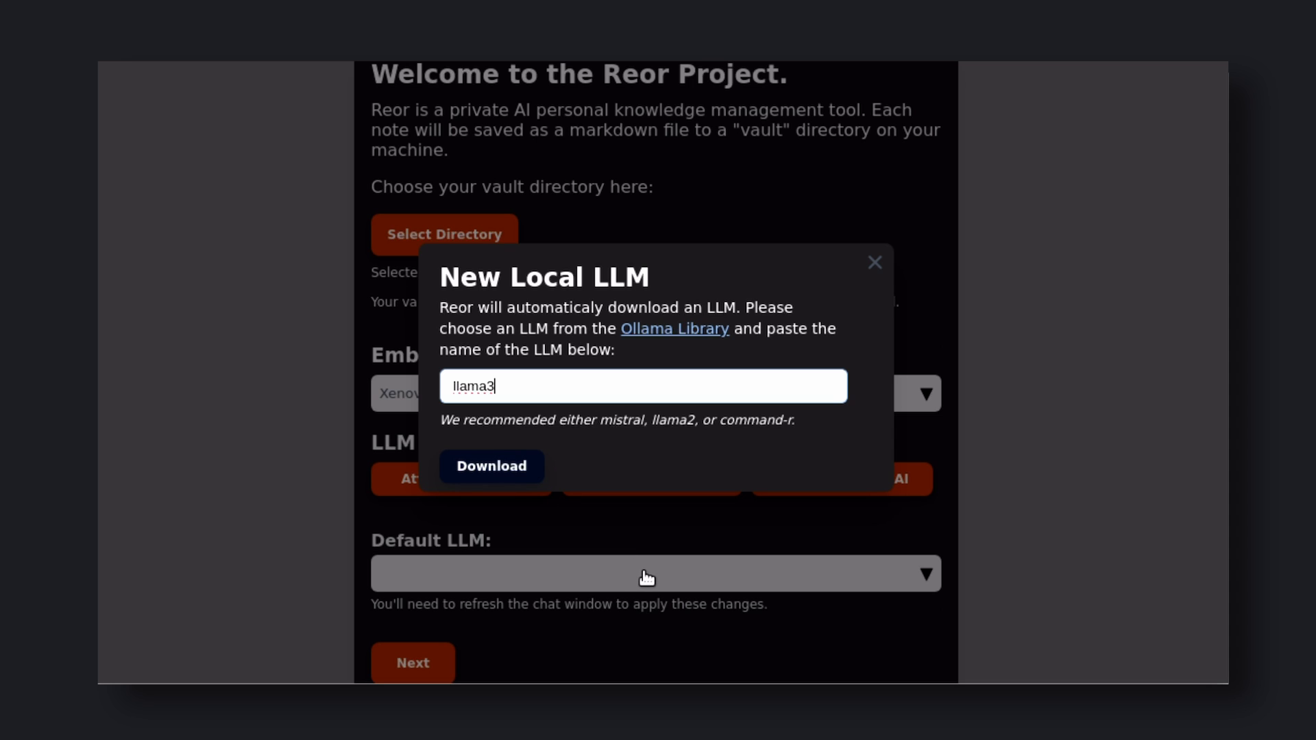
click(491, 466)
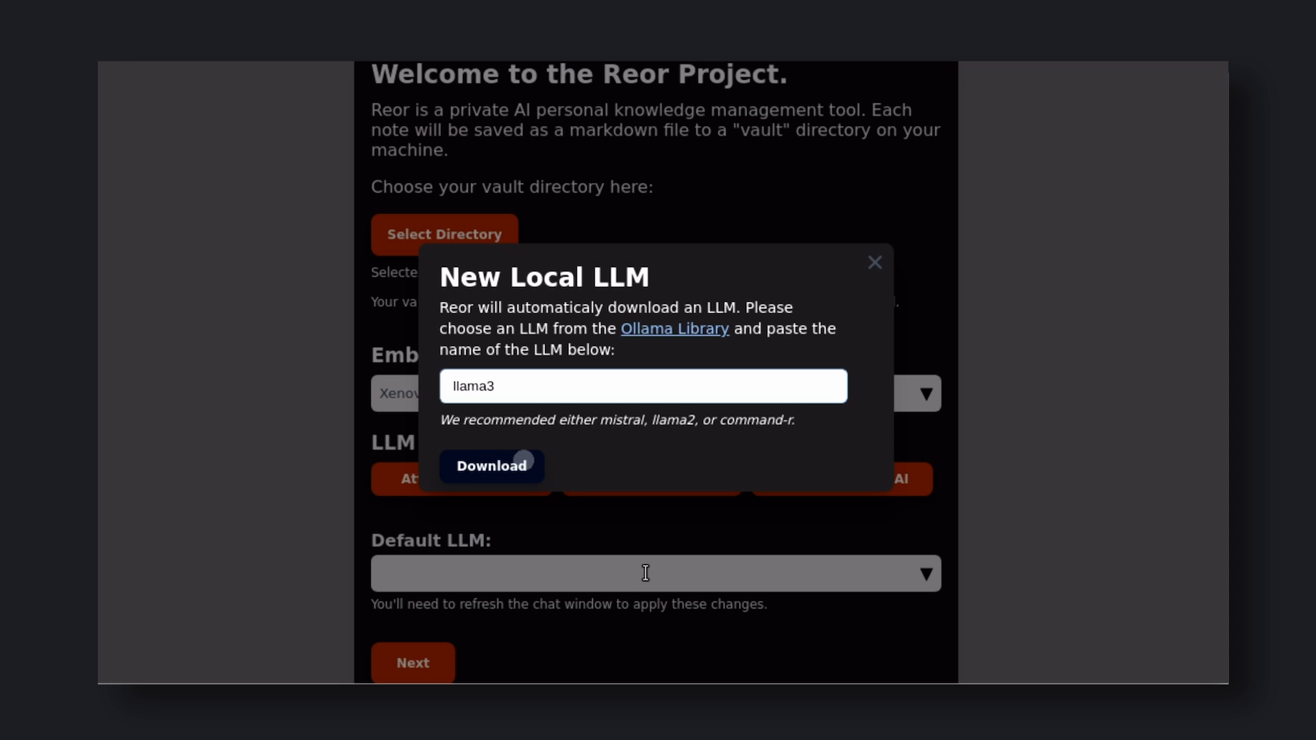
click(492, 467)
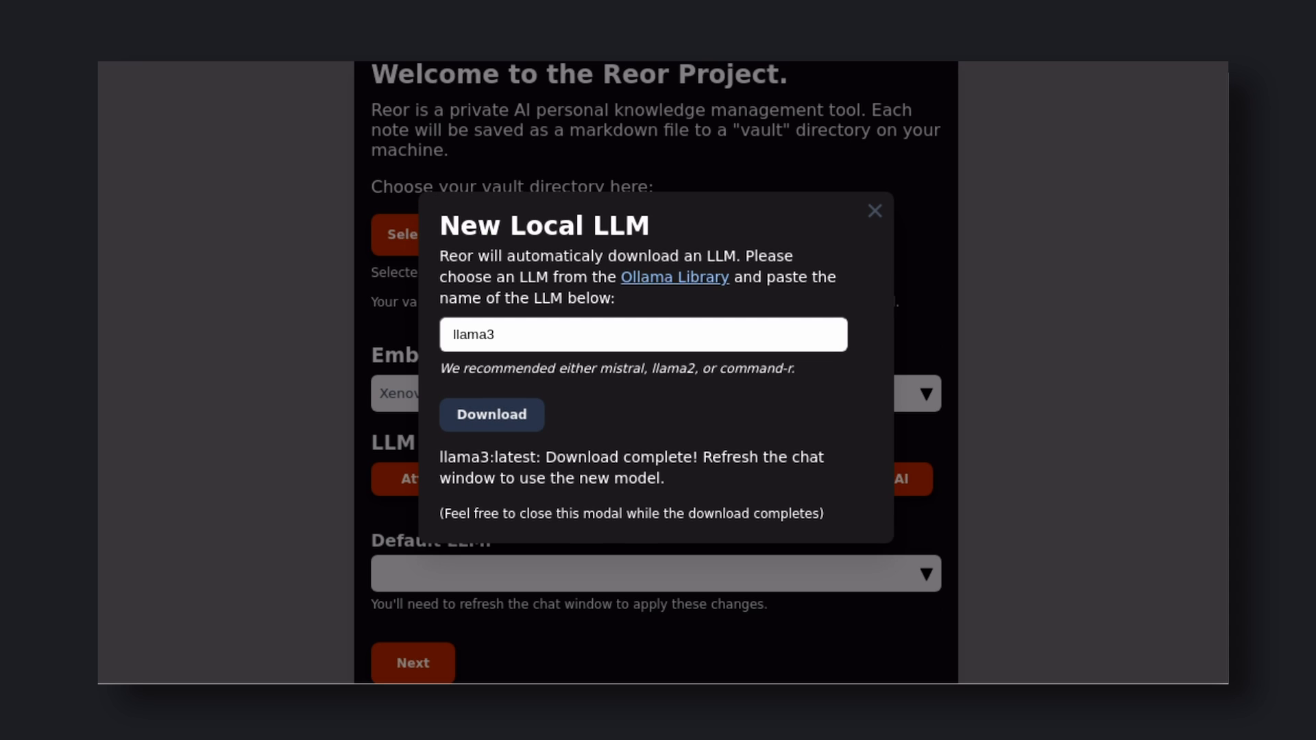
mouse_move(662, 420)
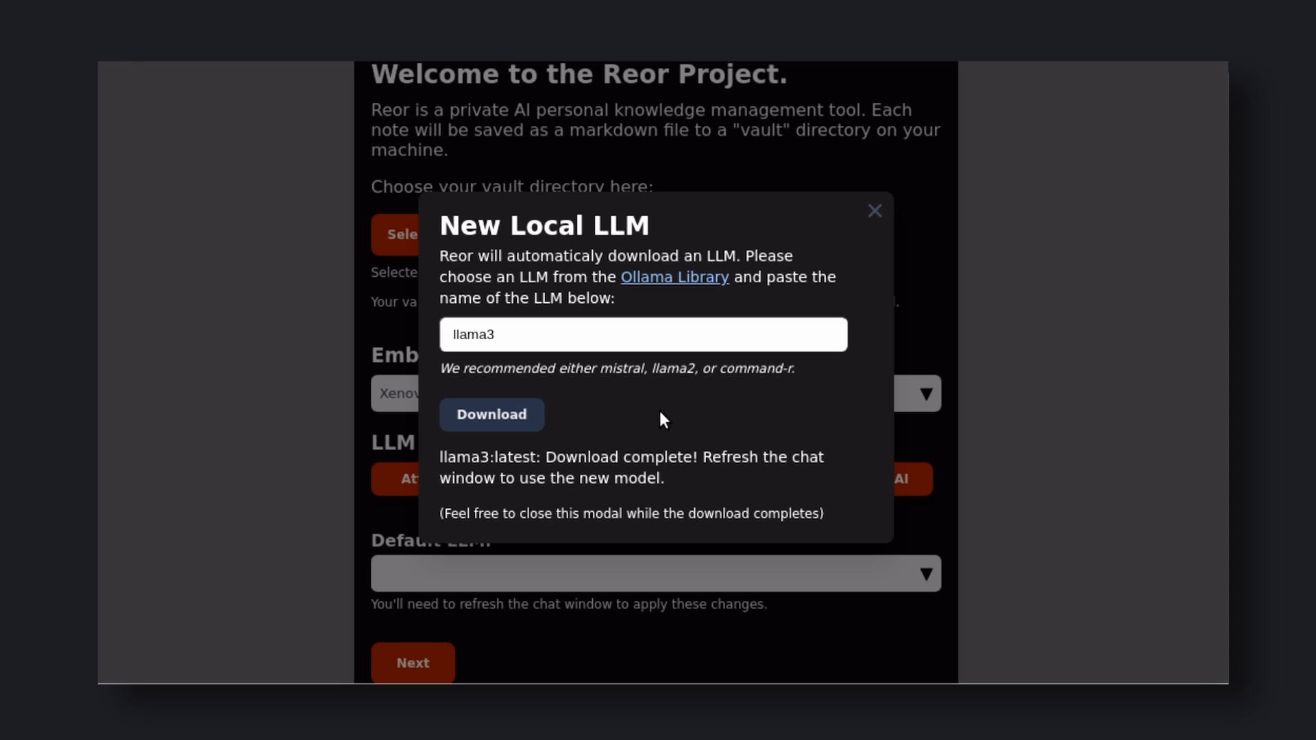
mouse_move(869, 219)
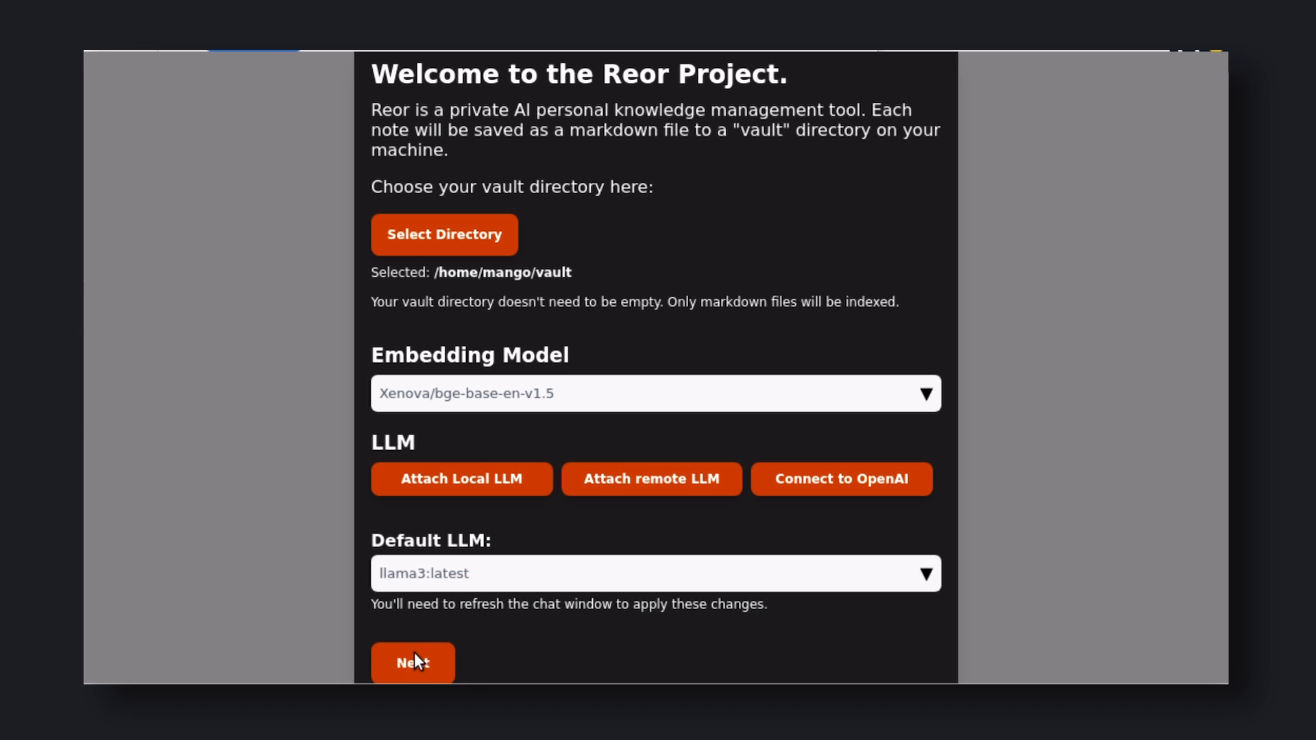
click(412, 663)
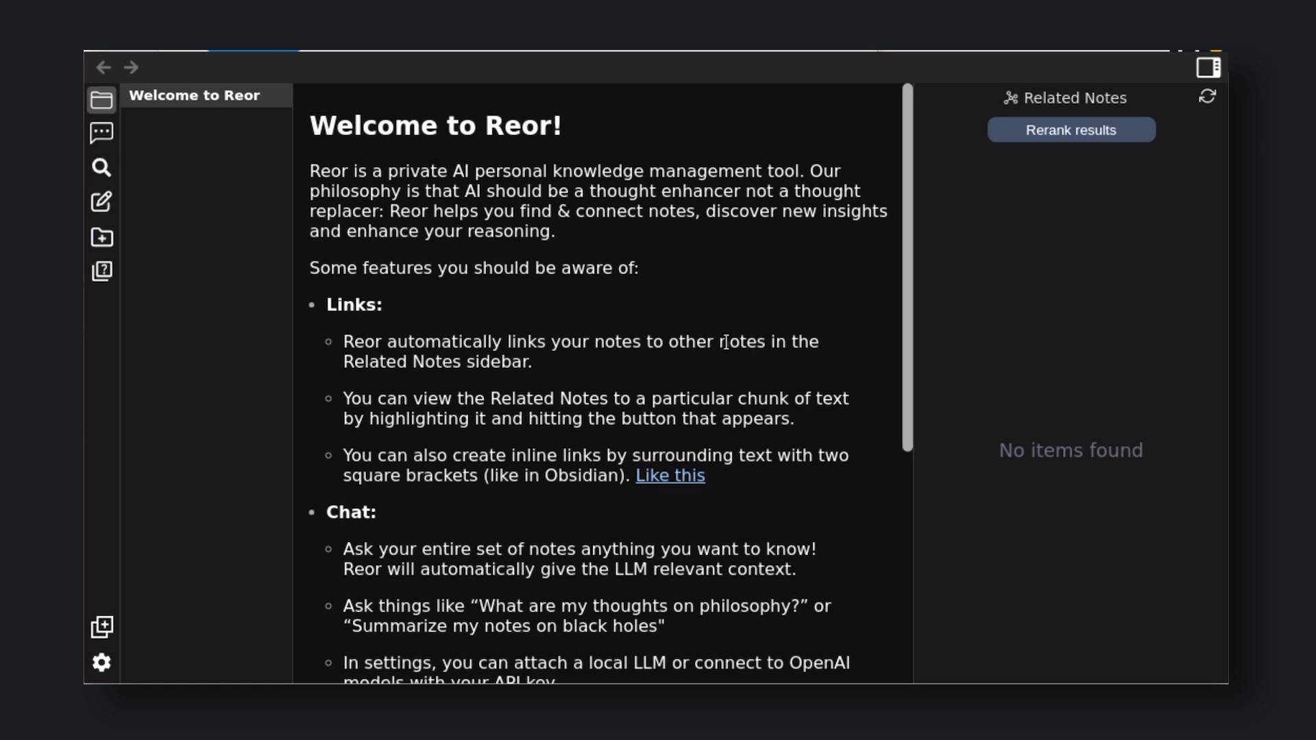
mouse_move(558, 299)
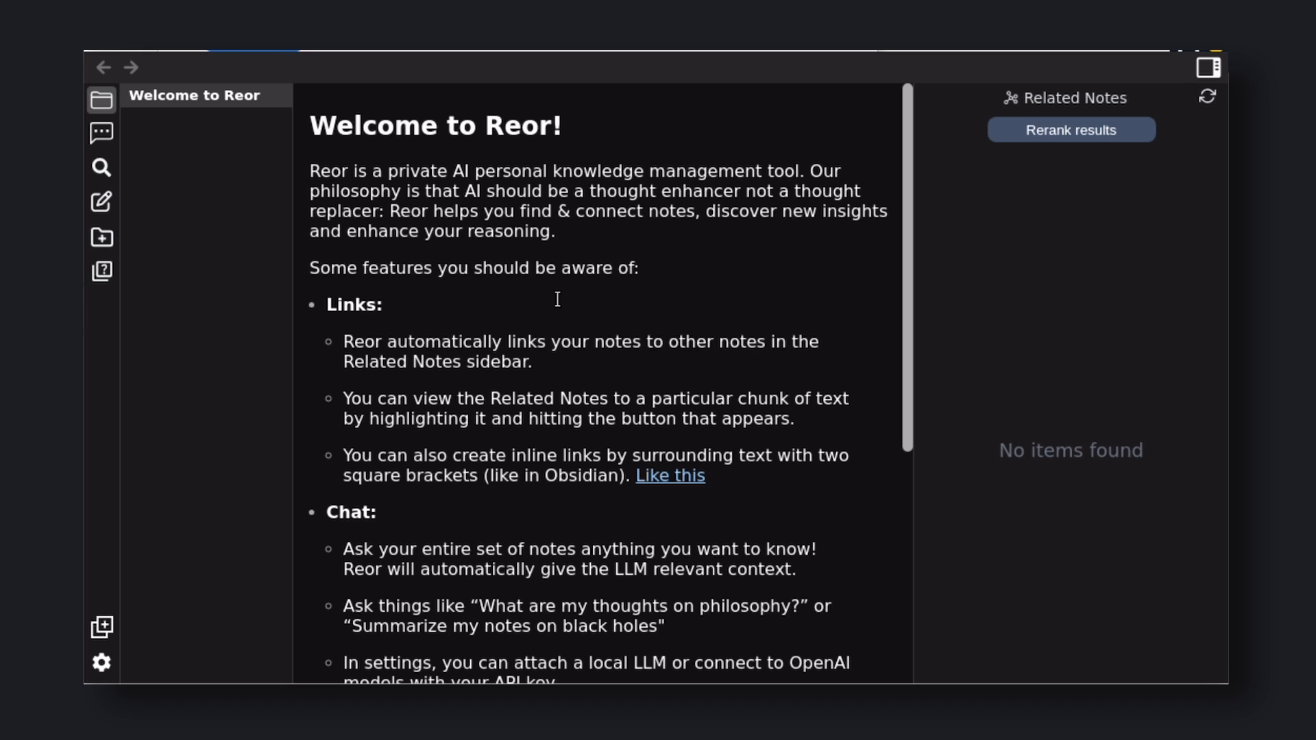
mouse_move(353, 280)
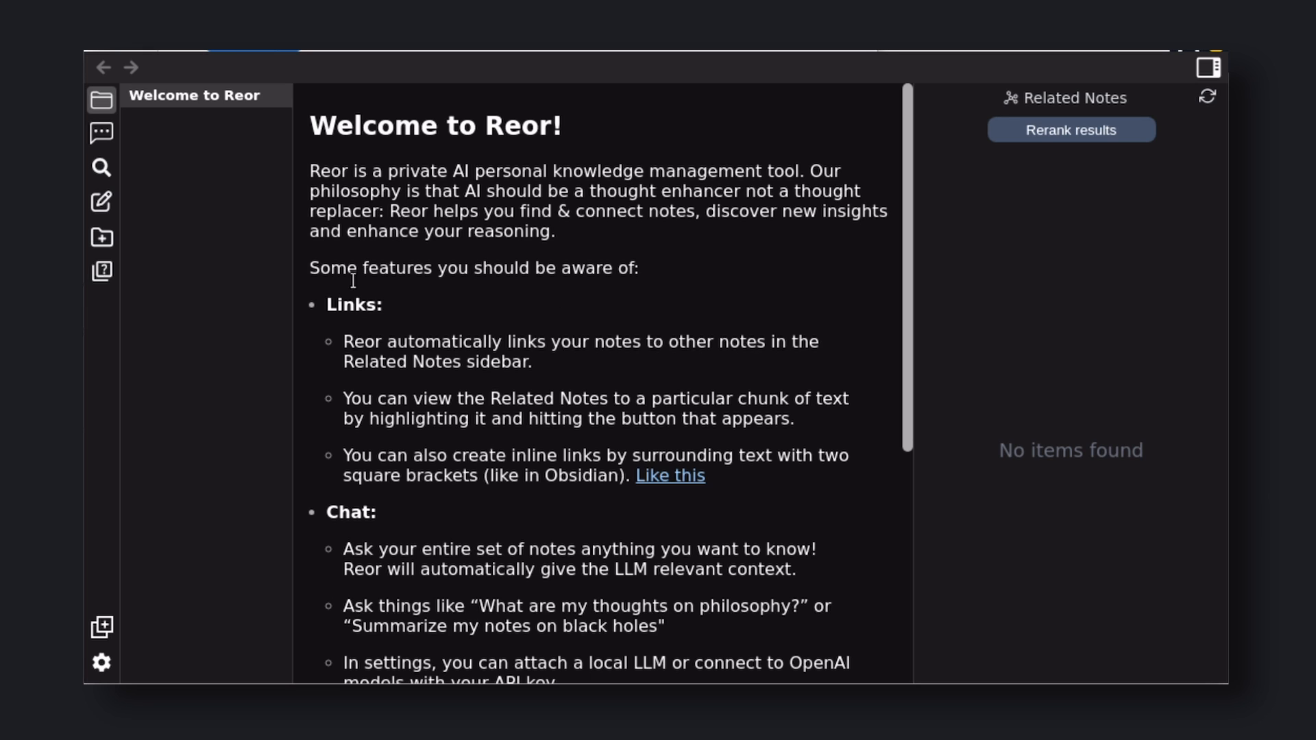
mouse_move(111, 143)
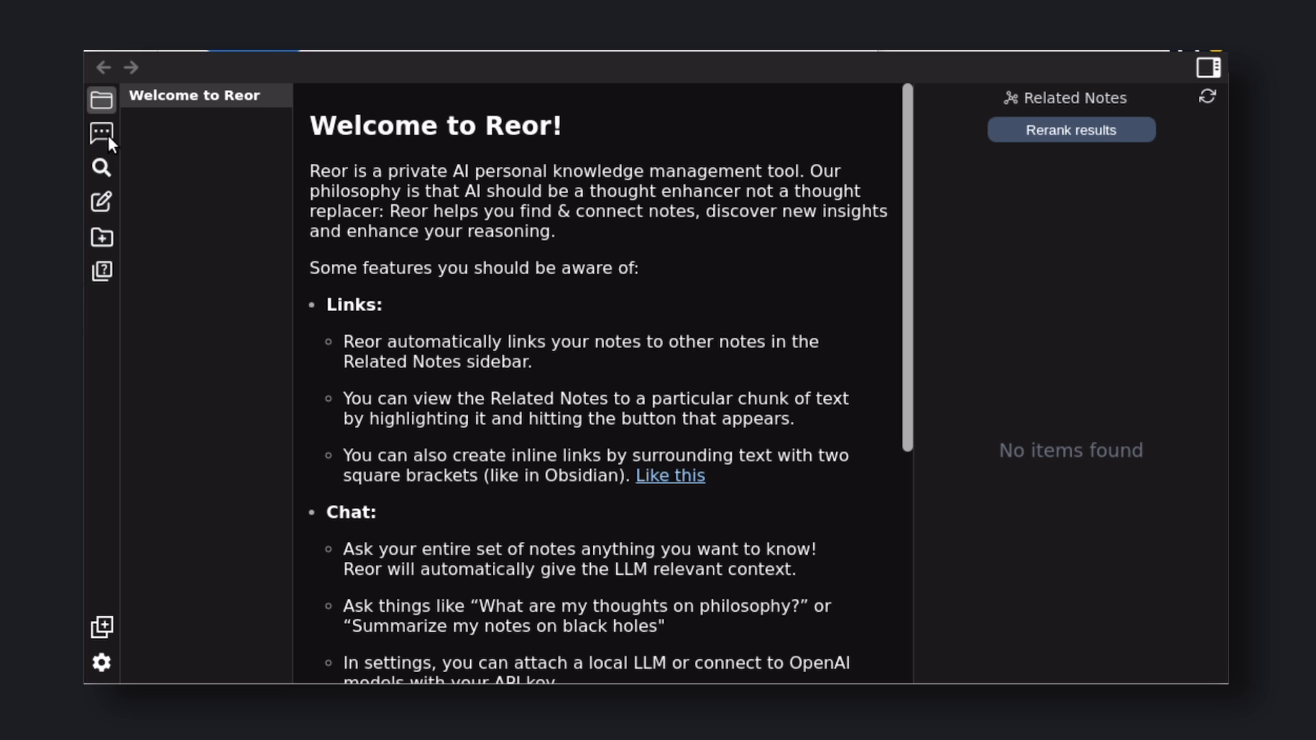
Show the chats list, then the semantic search panel beside the welcome note
click(101, 133)
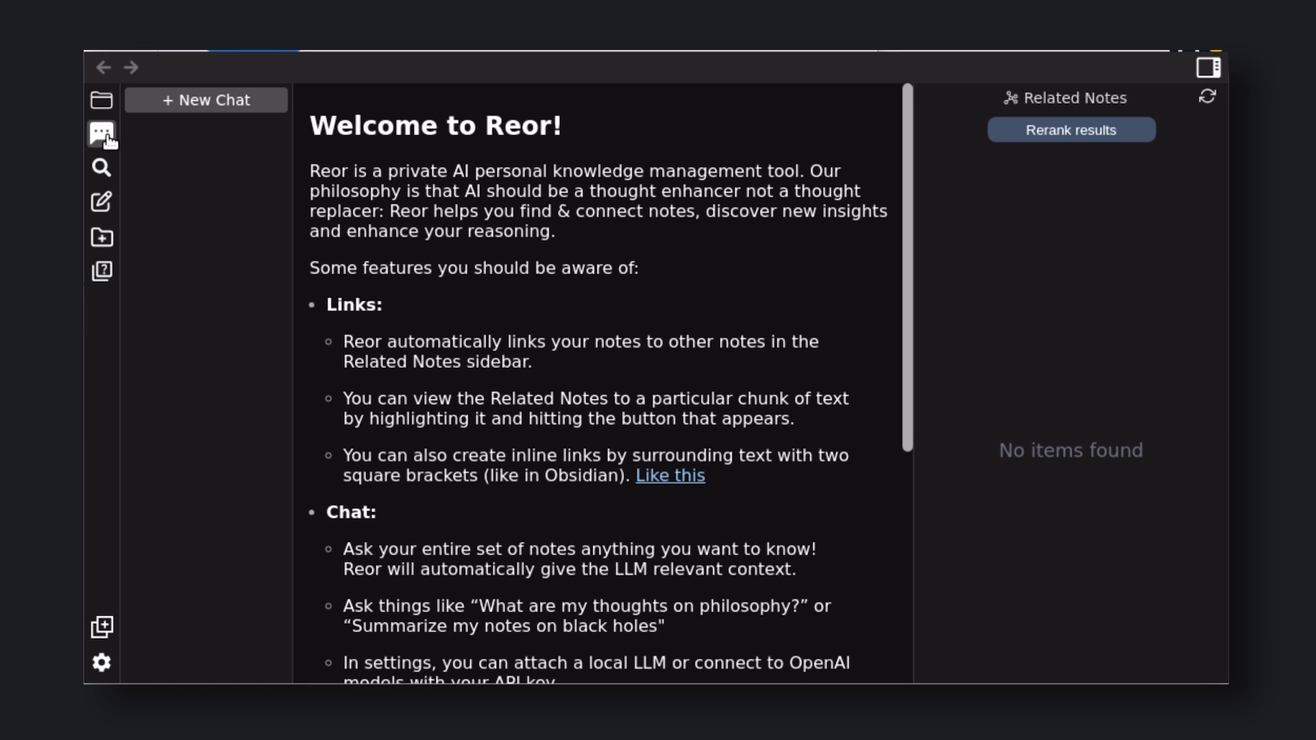
click(101, 168)
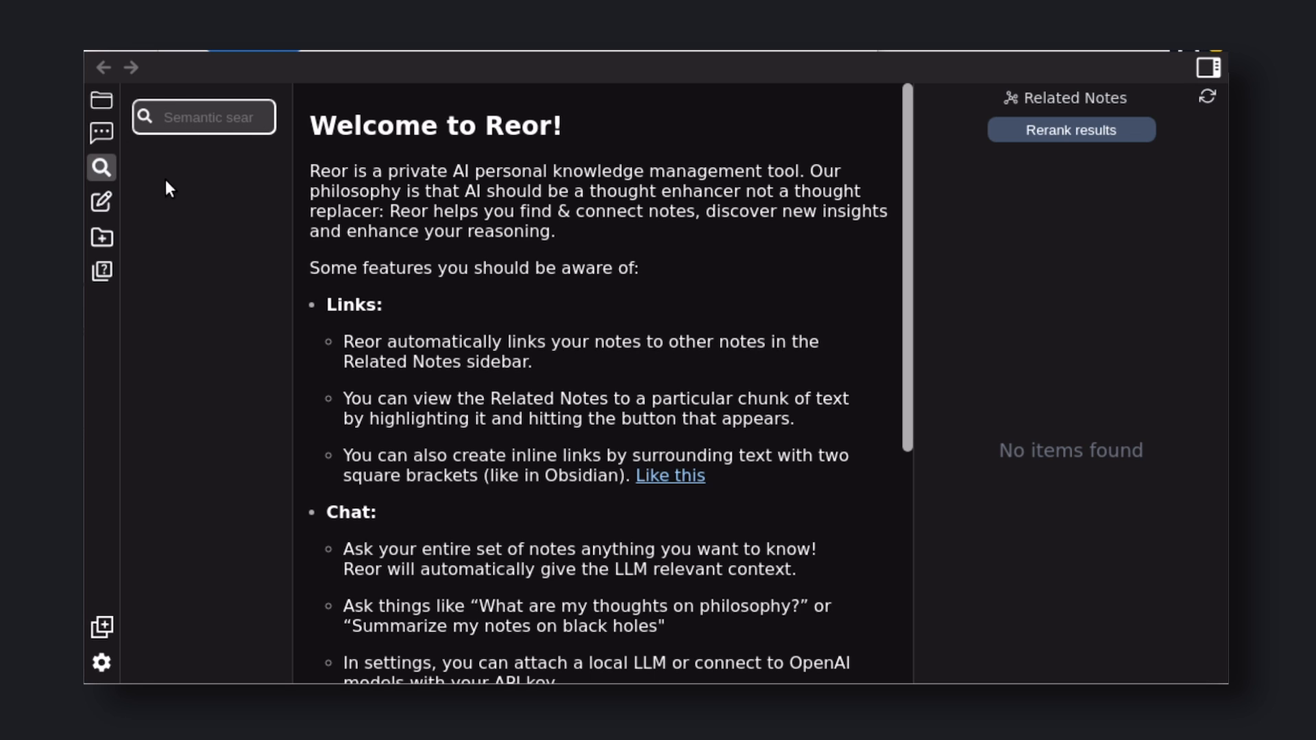
mouse_move(103, 203)
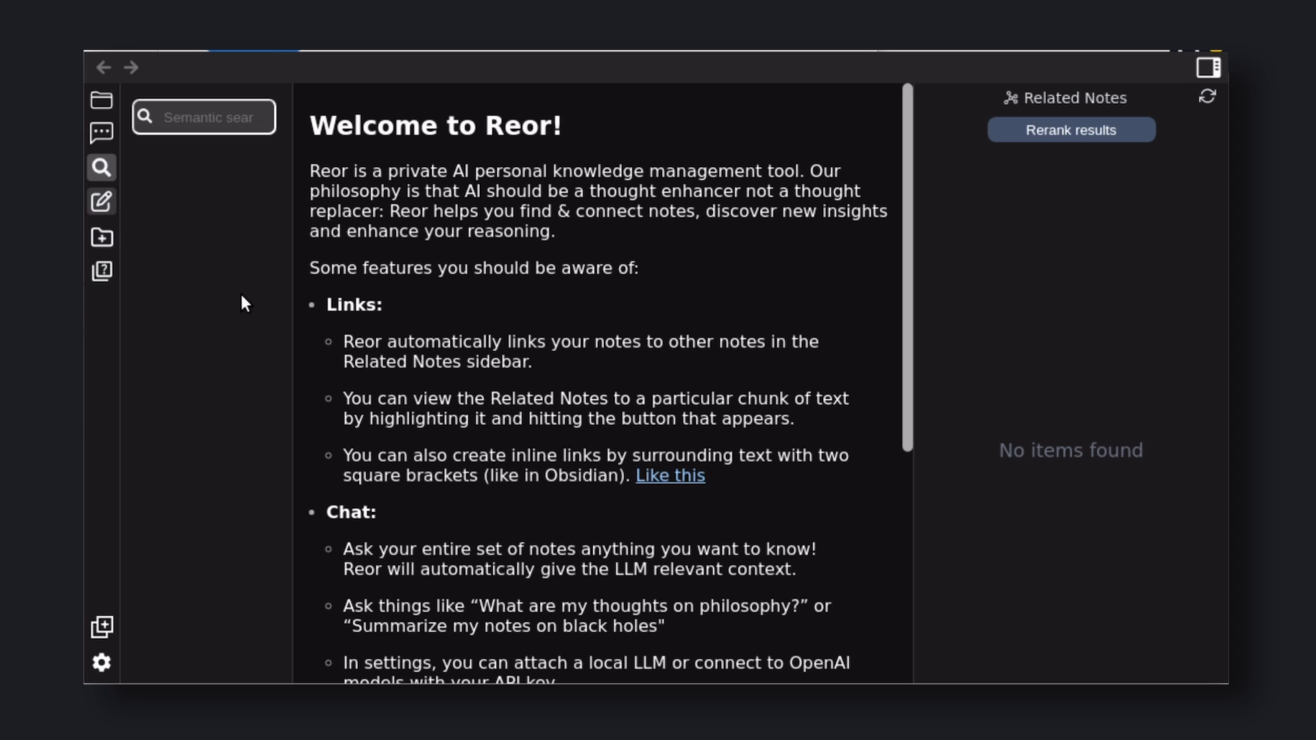
Create a new note named 'mynote'
click(102, 201)
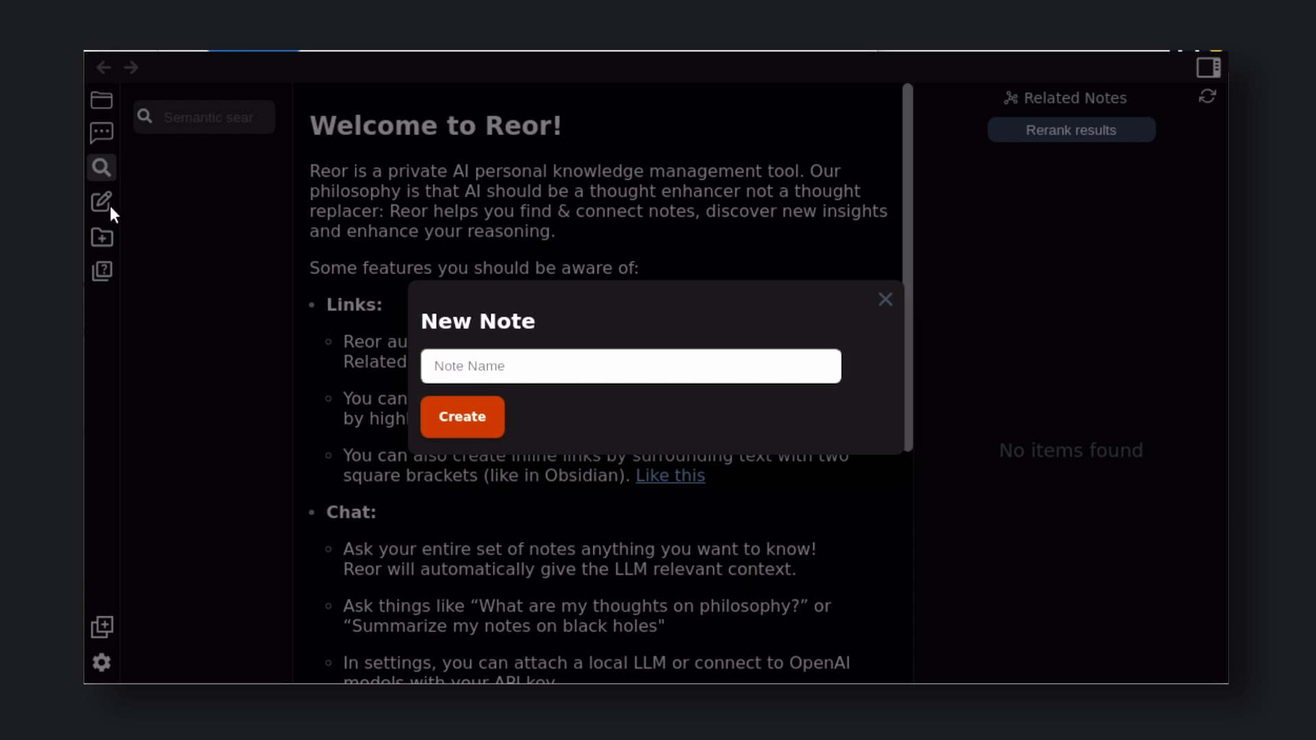
text(mynote)
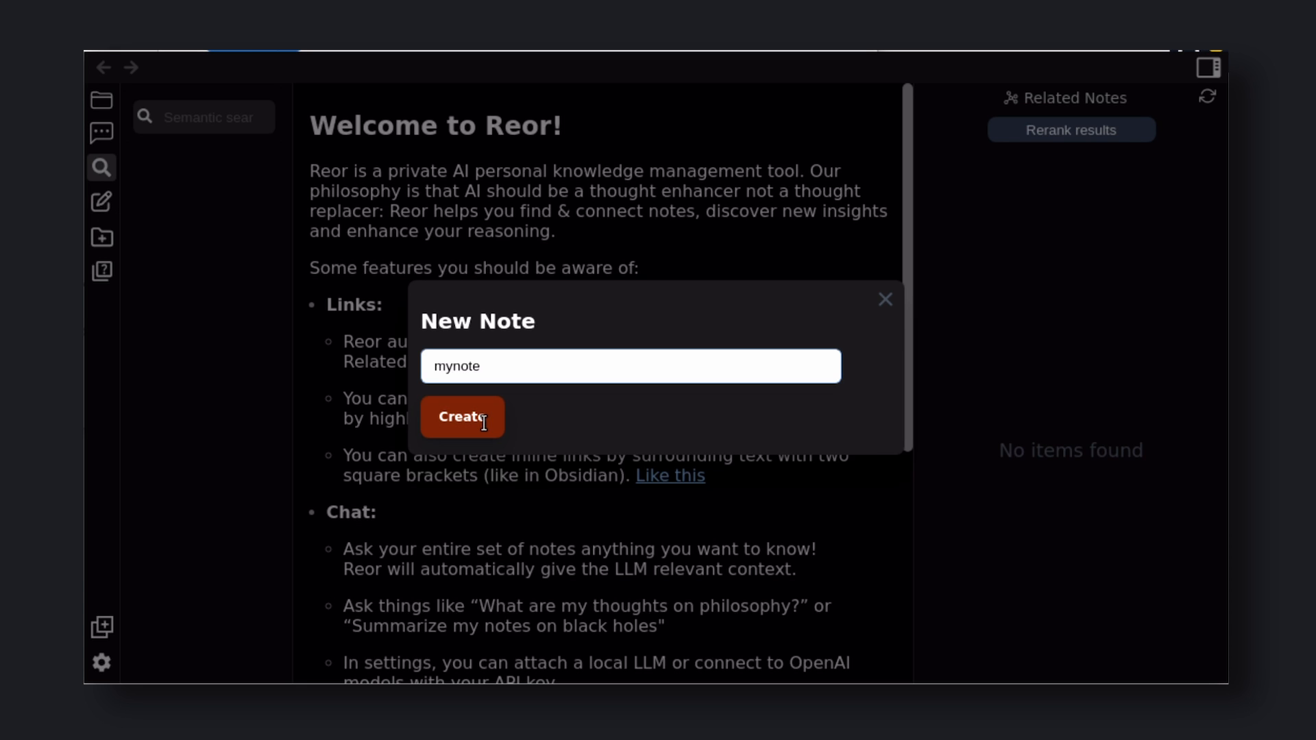
click(462, 417)
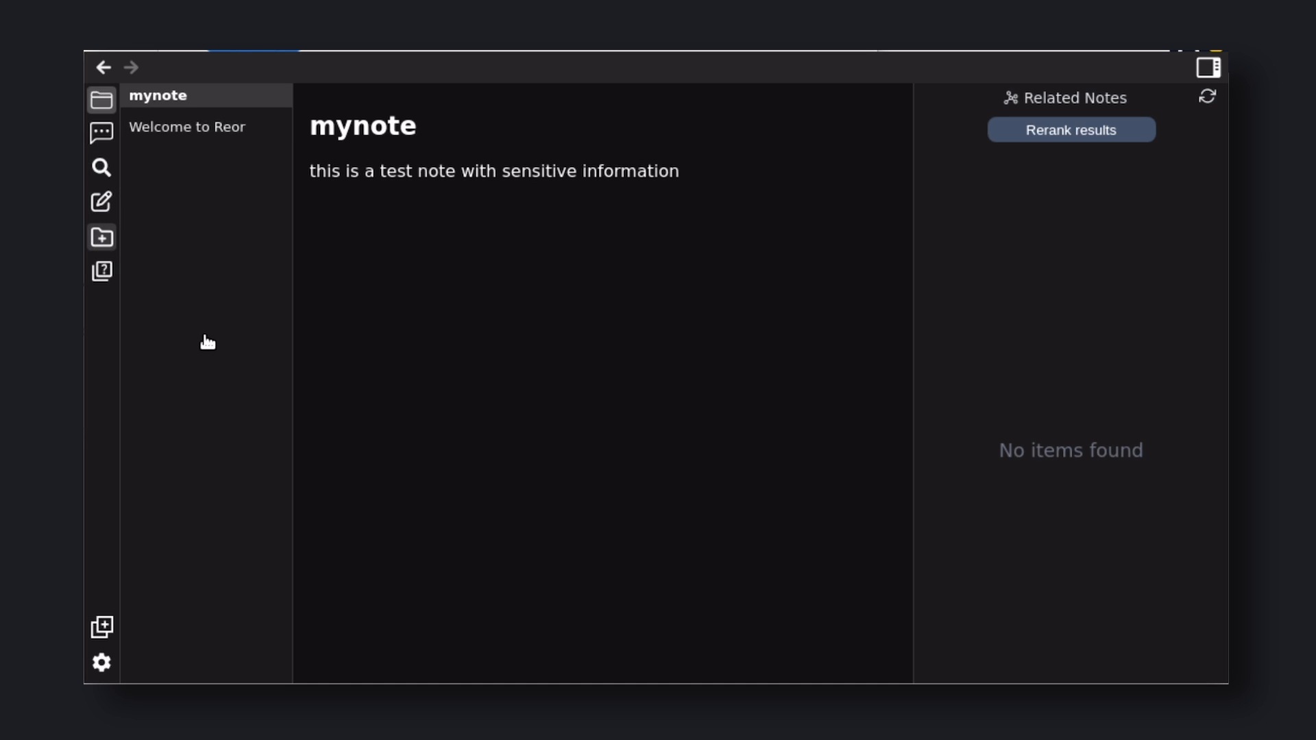
Create a new folder named 'My notes' in the vault
click(101, 237)
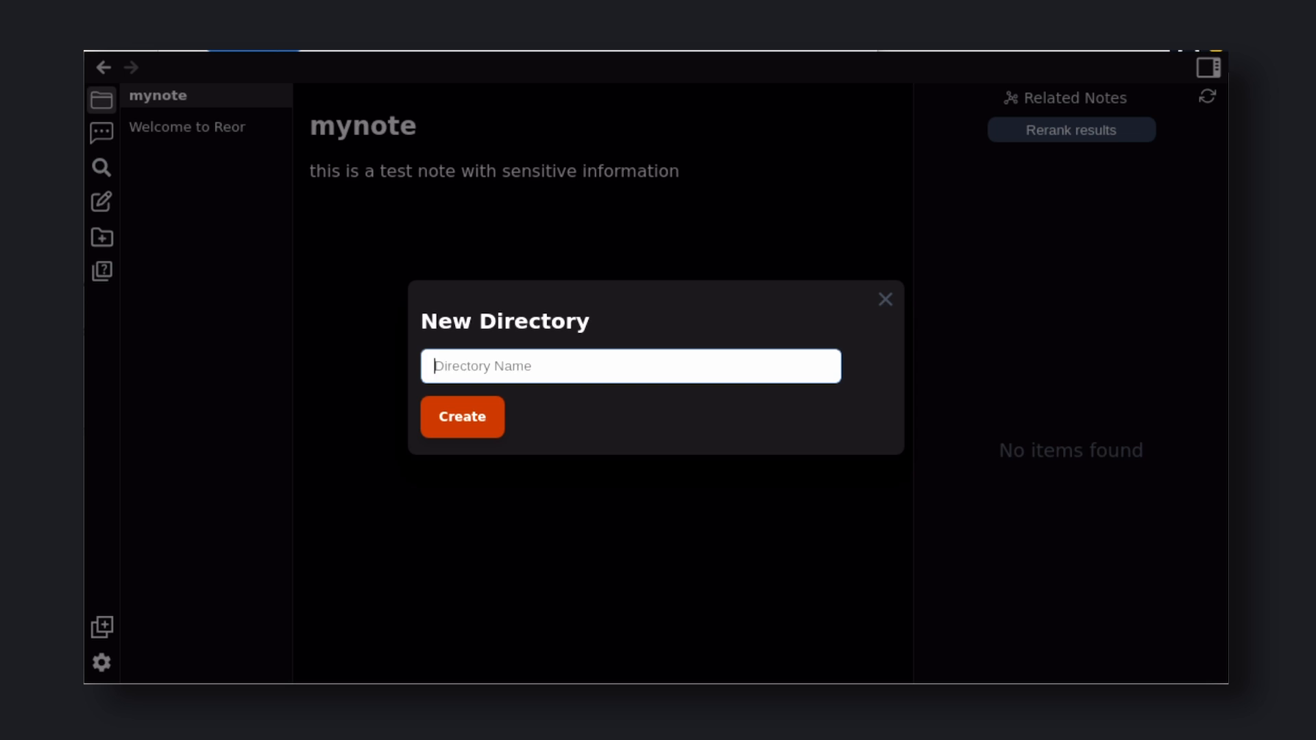
text(My notes)
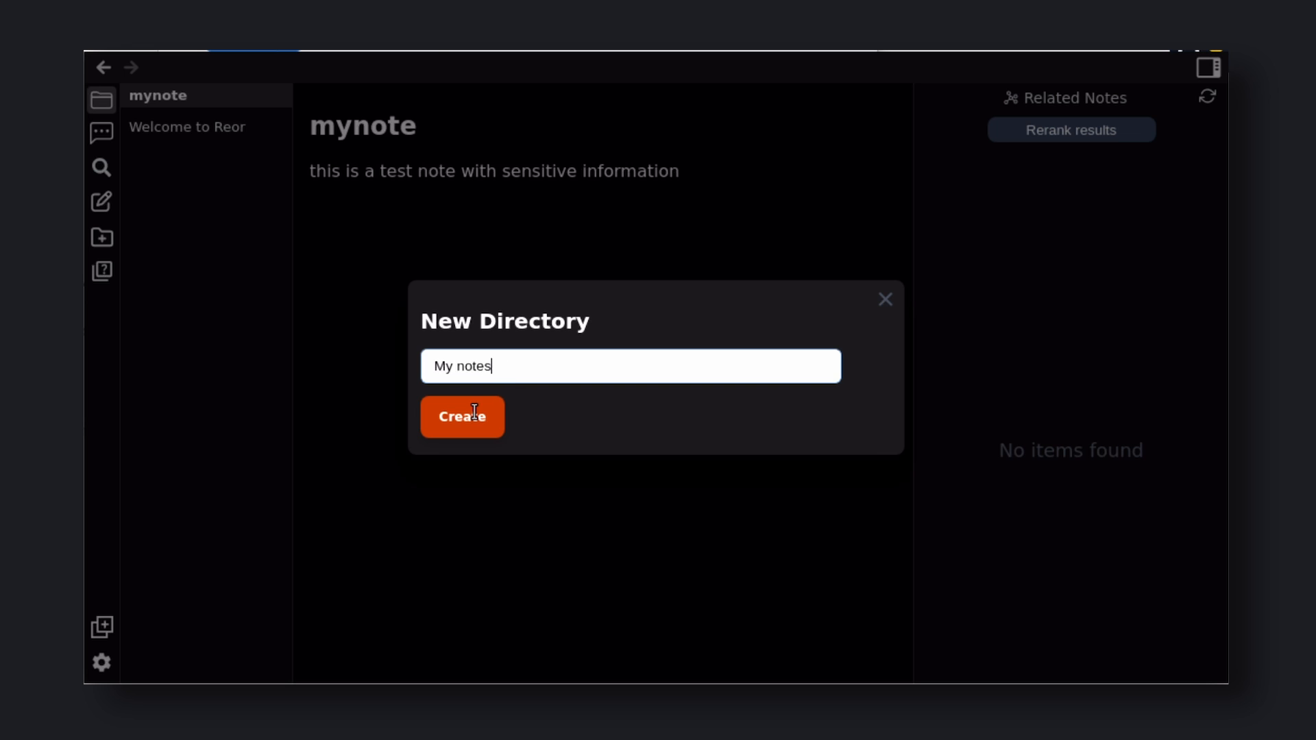
click(462, 417)
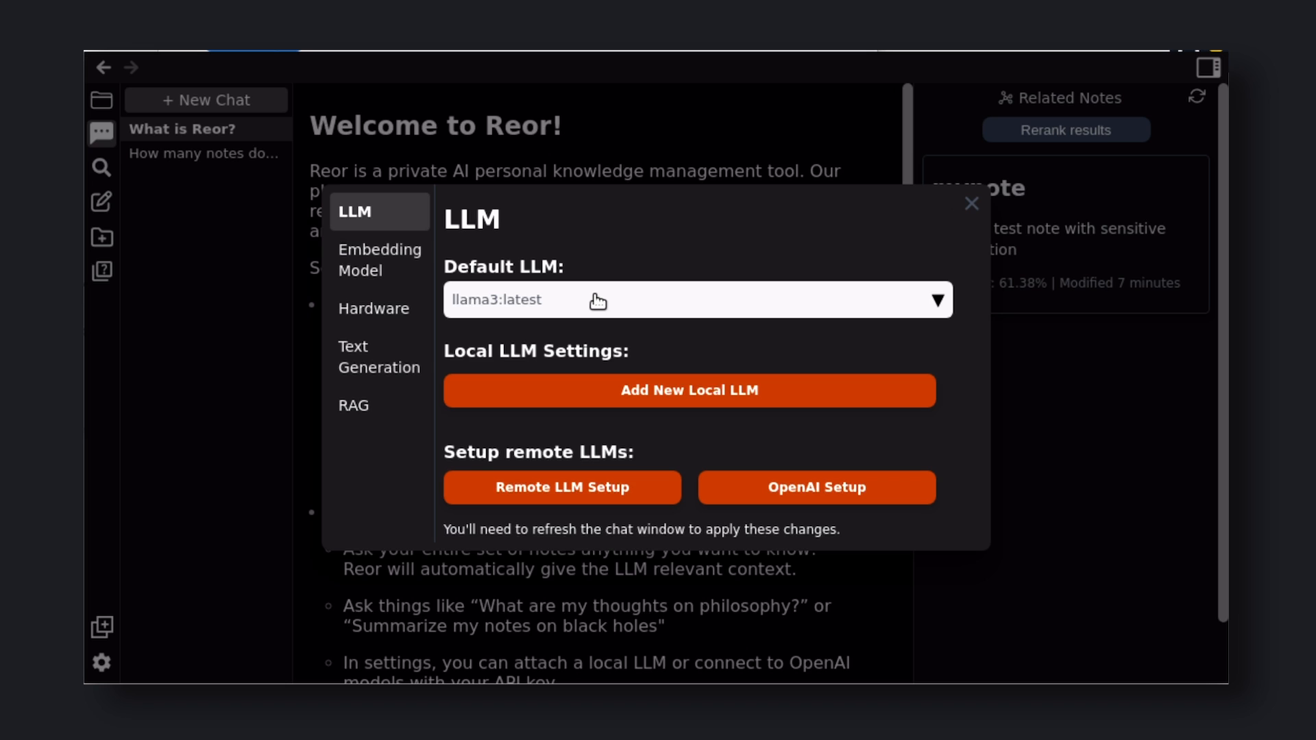
mouse_move(619, 511)
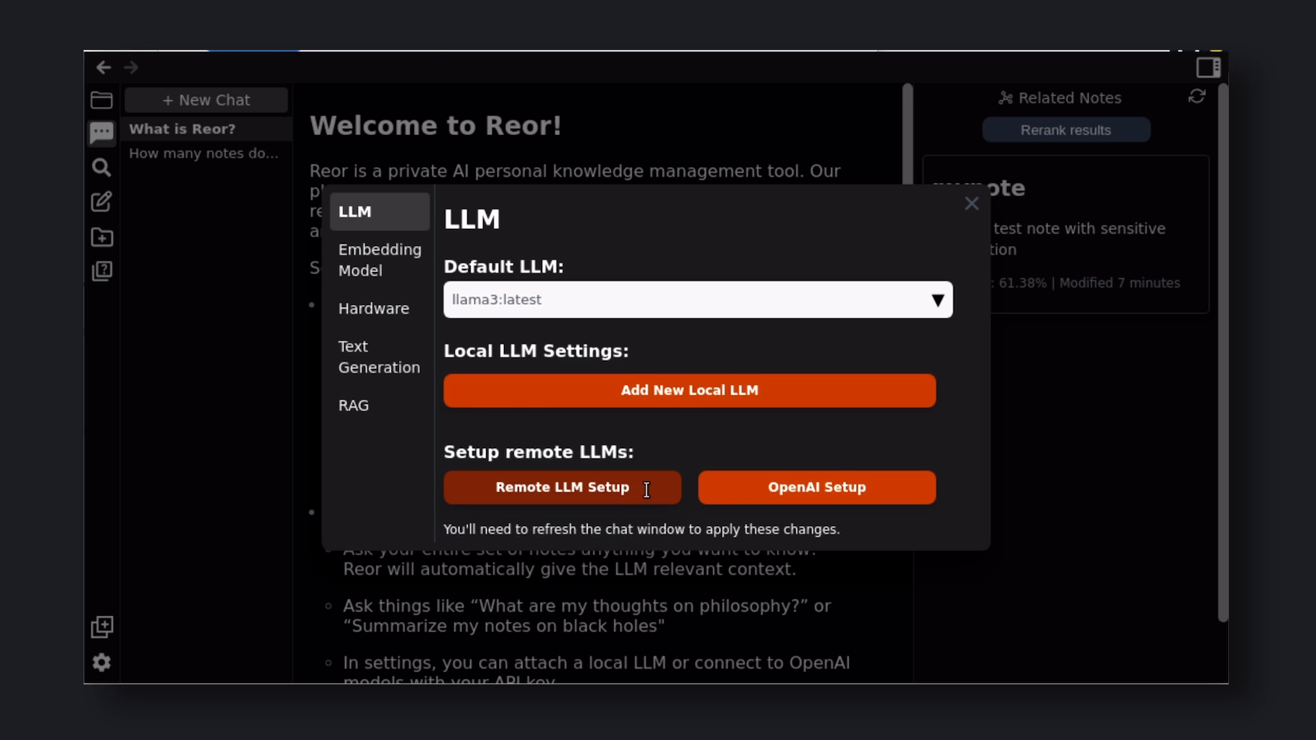
Switch from the LLM settings to the Embedding Model settings
click(562, 488)
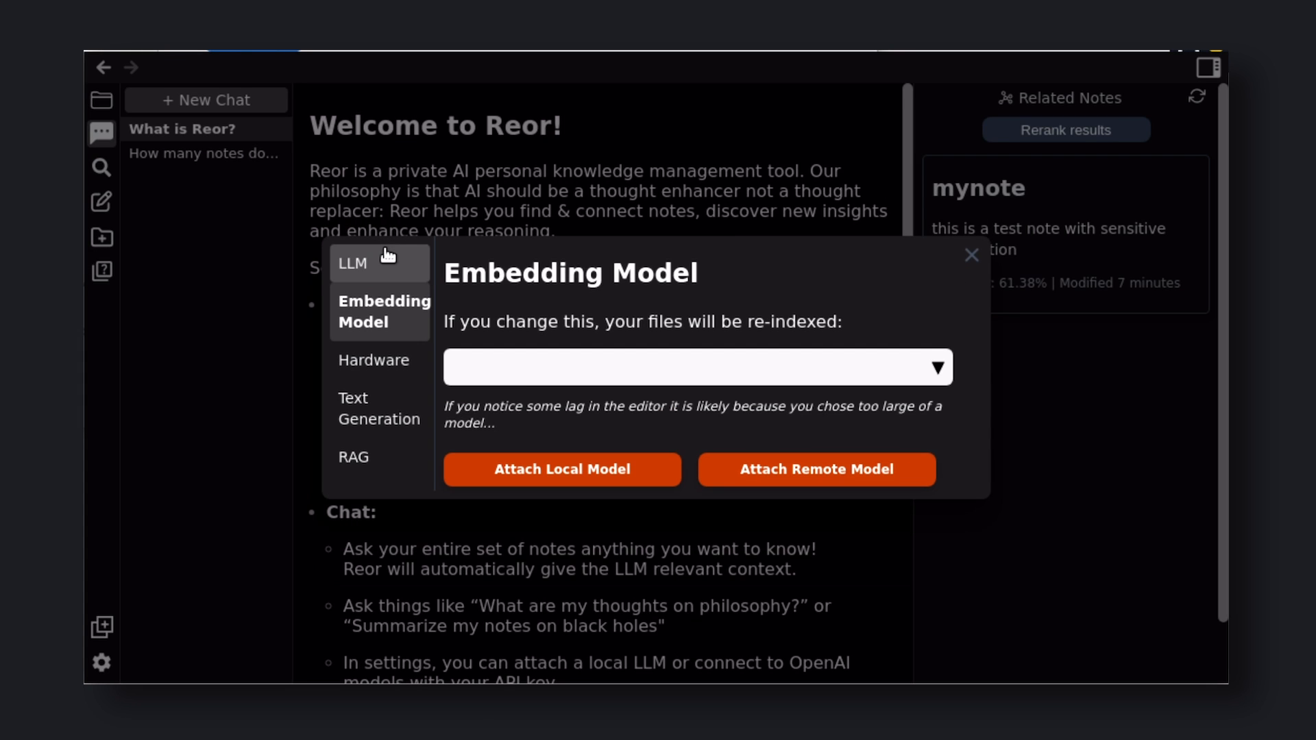
mouse_move(525, 396)
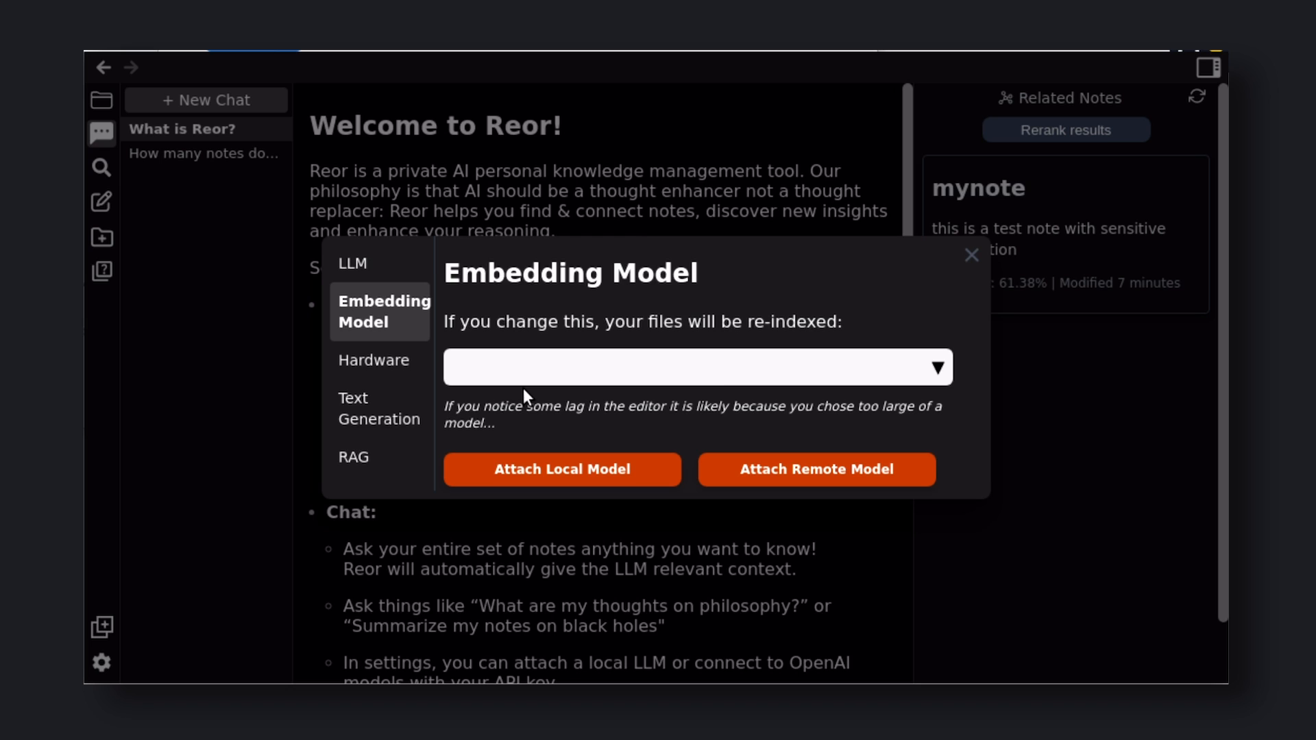
Review Hardware, Text Generation and RAG settings, including notes-count choices, then close settings
click(380, 367)
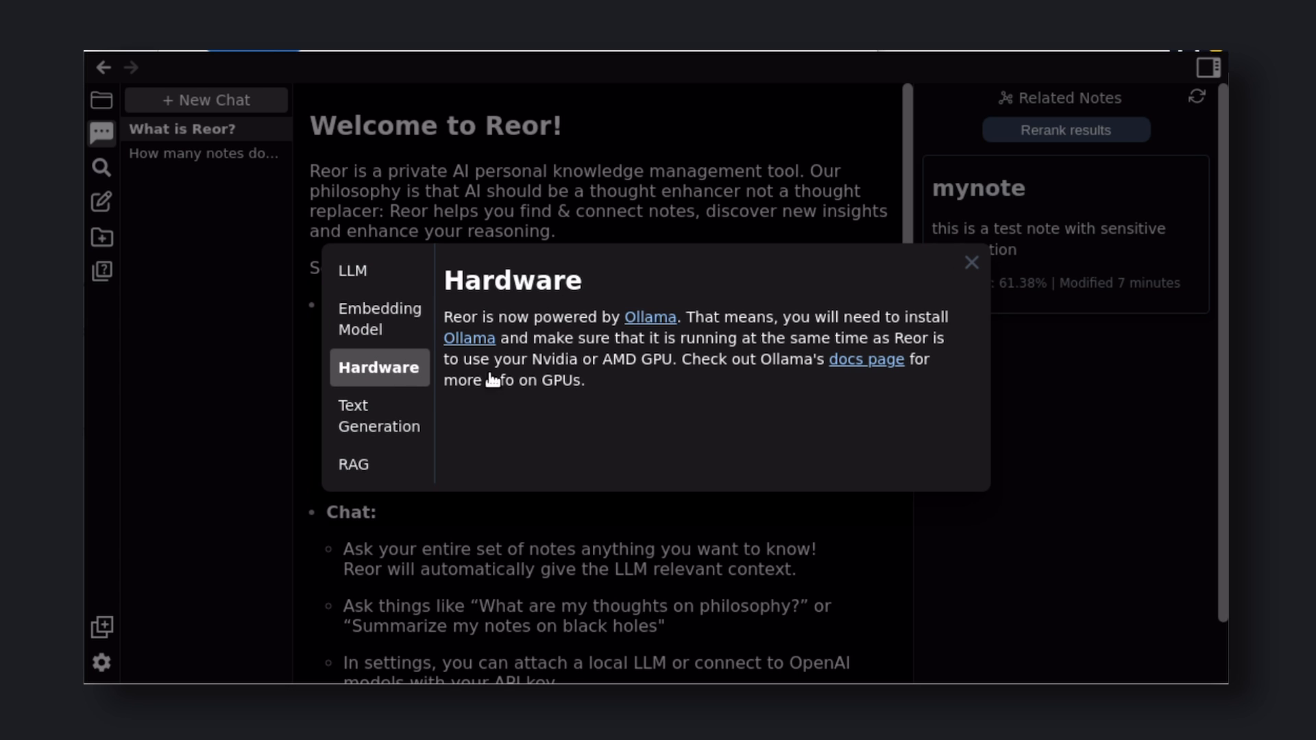
mouse_move(836, 336)
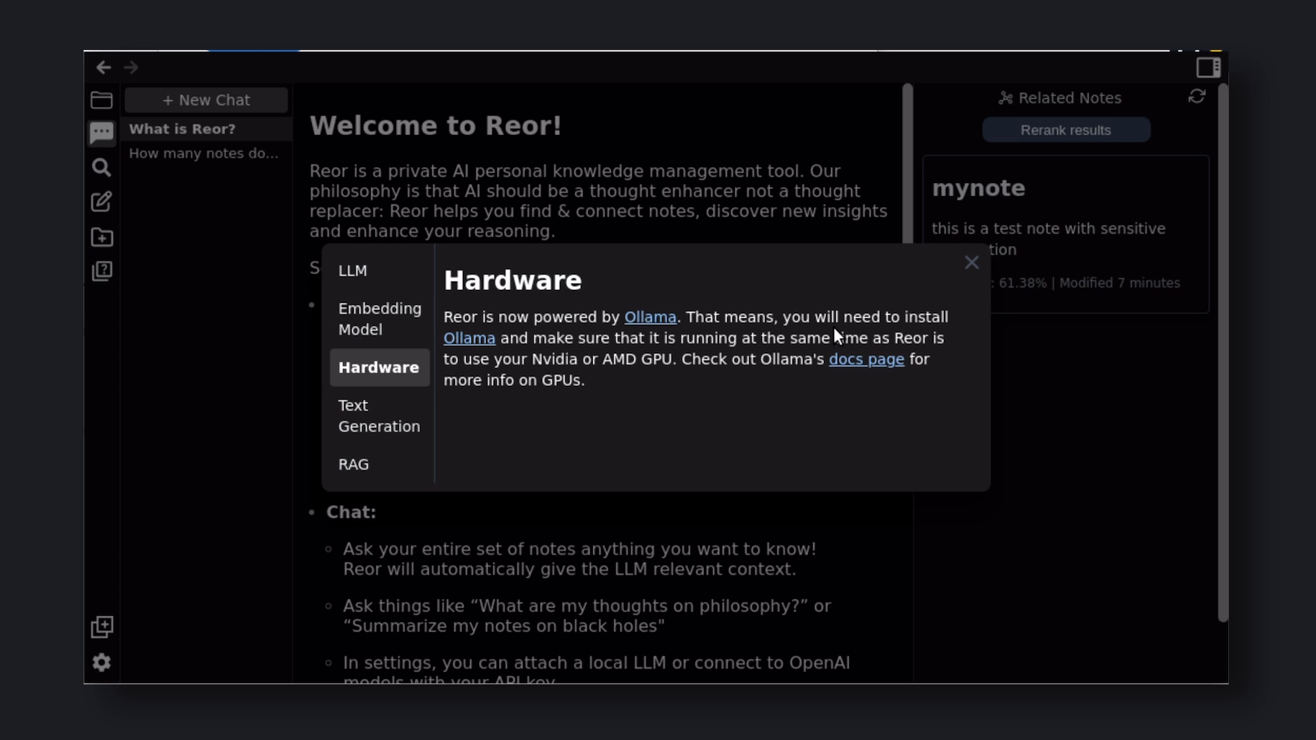
mouse_move(865, 361)
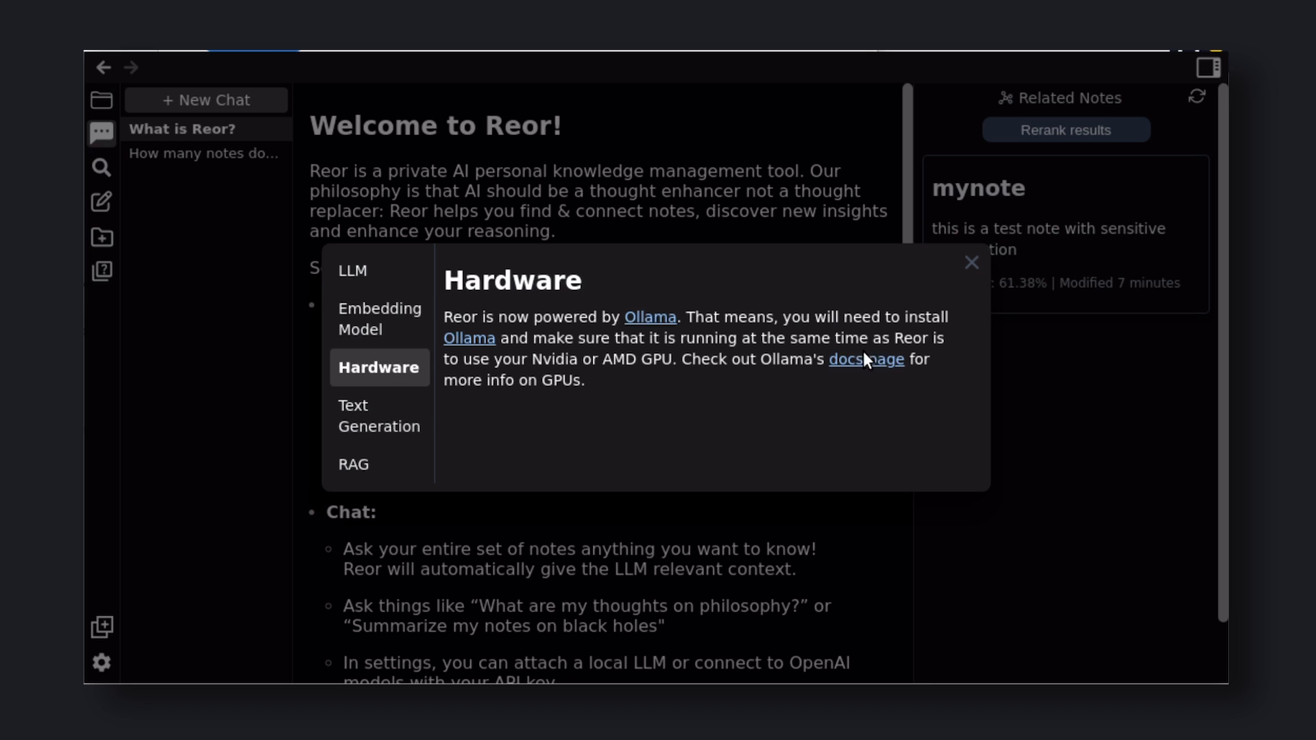
mouse_move(392, 416)
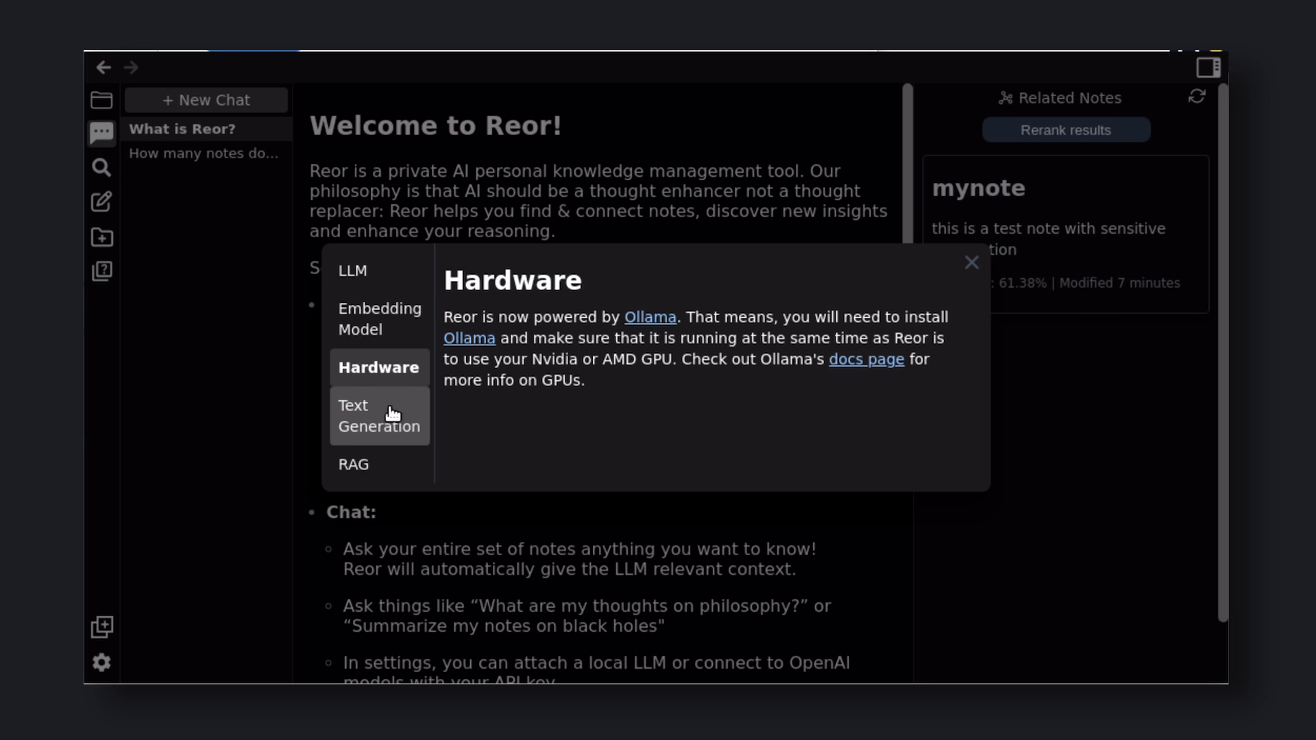
click(371, 416)
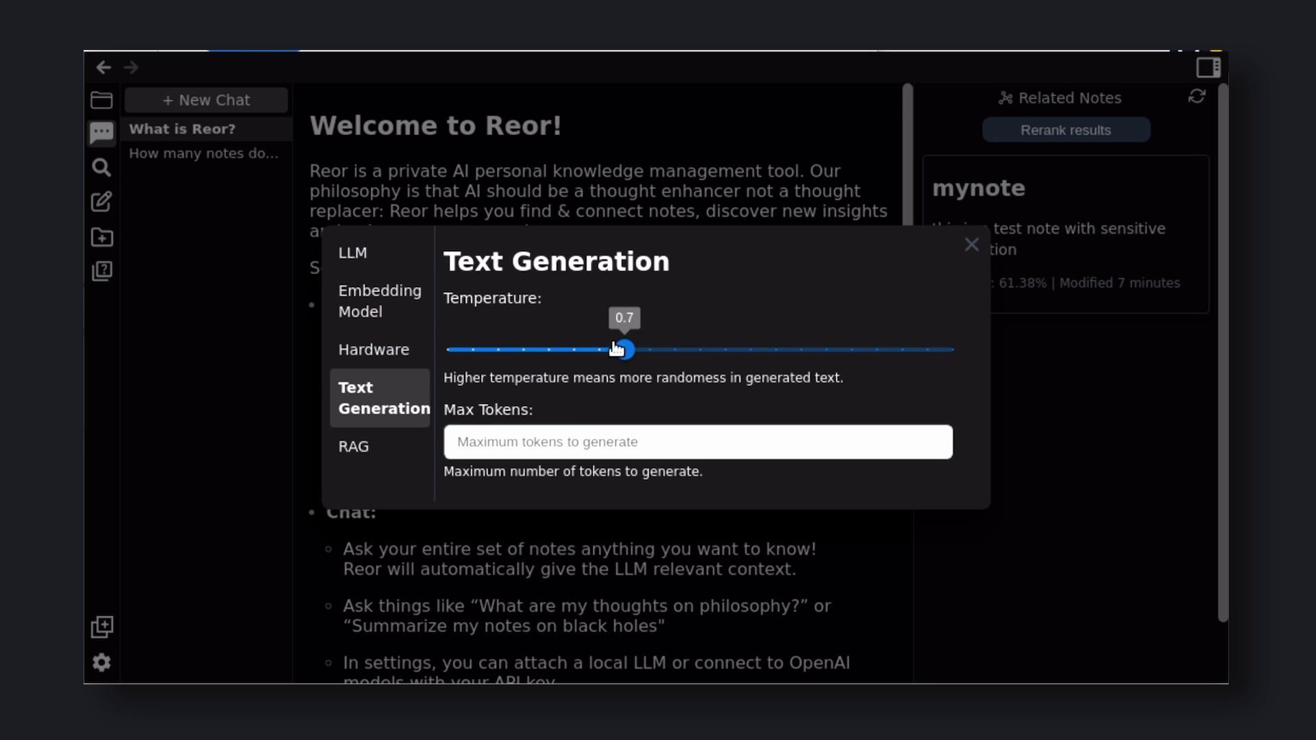
mouse_move(714, 449)
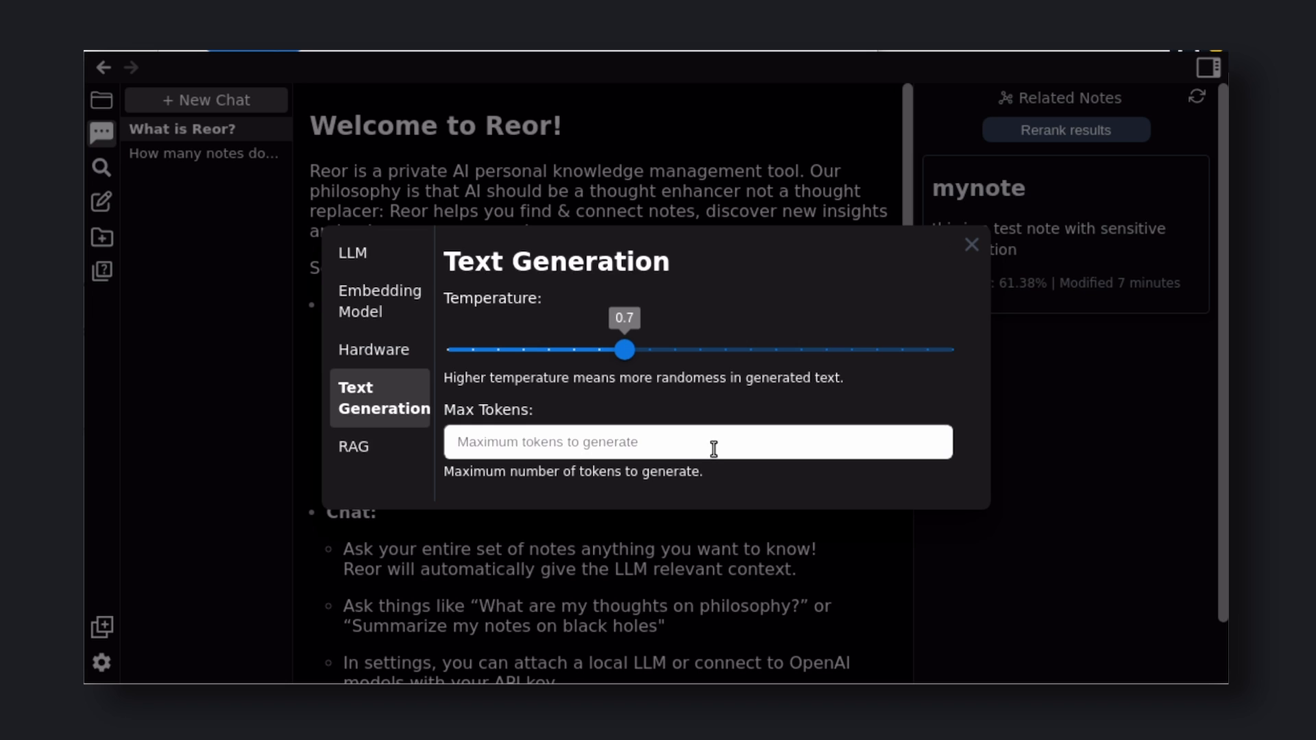
mouse_move(392, 444)
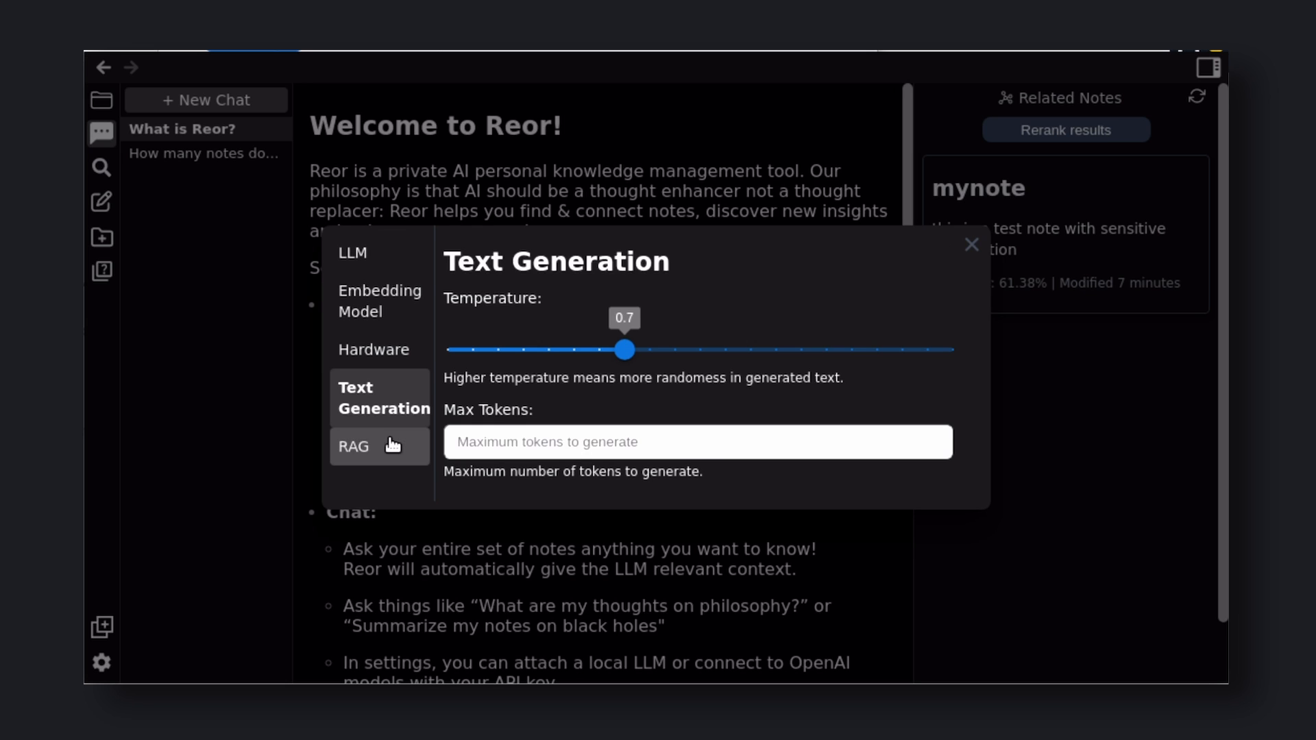
click(354, 446)
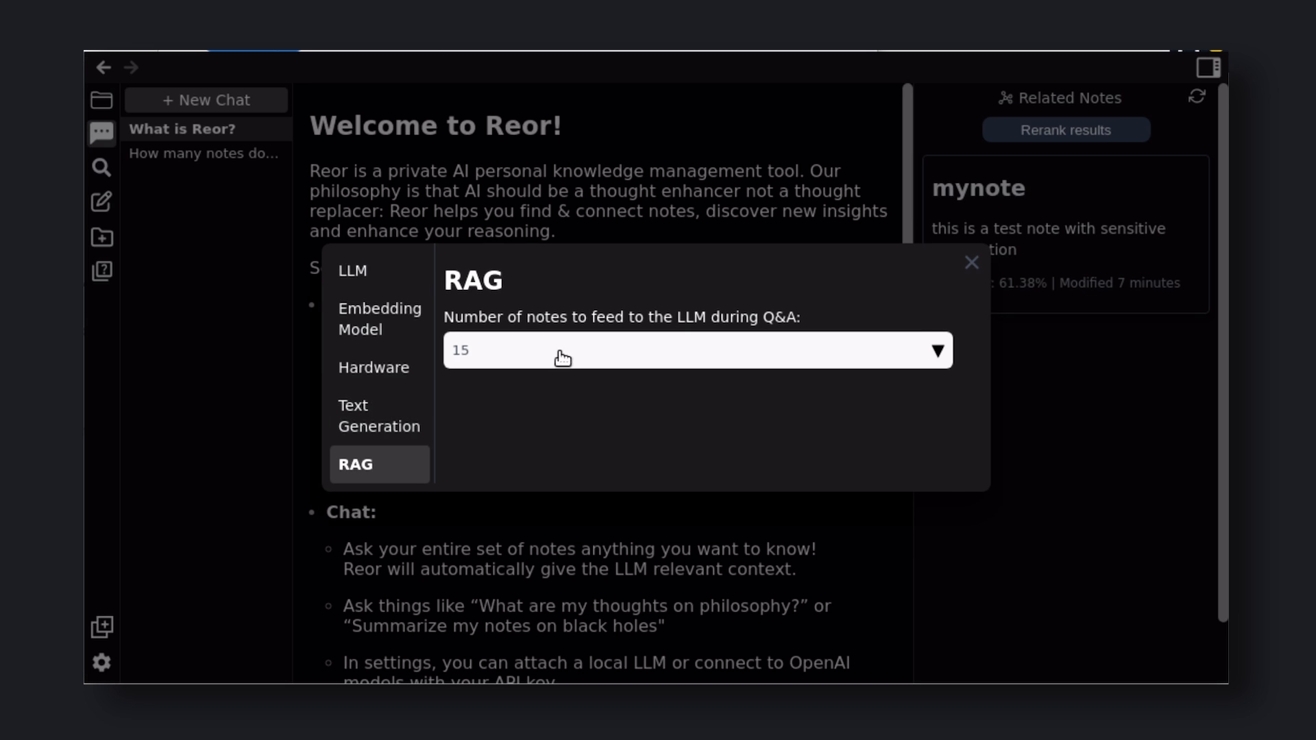
click(687, 351)
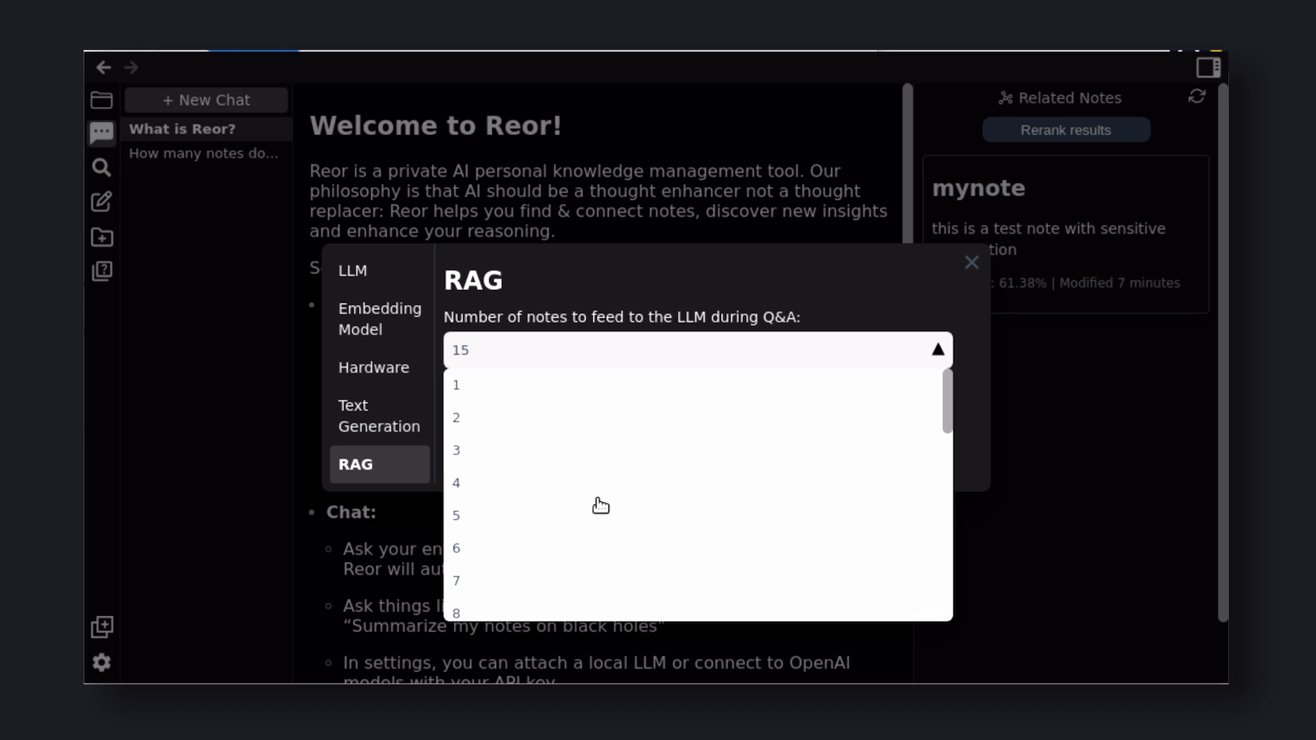
mouse_move(655, 290)
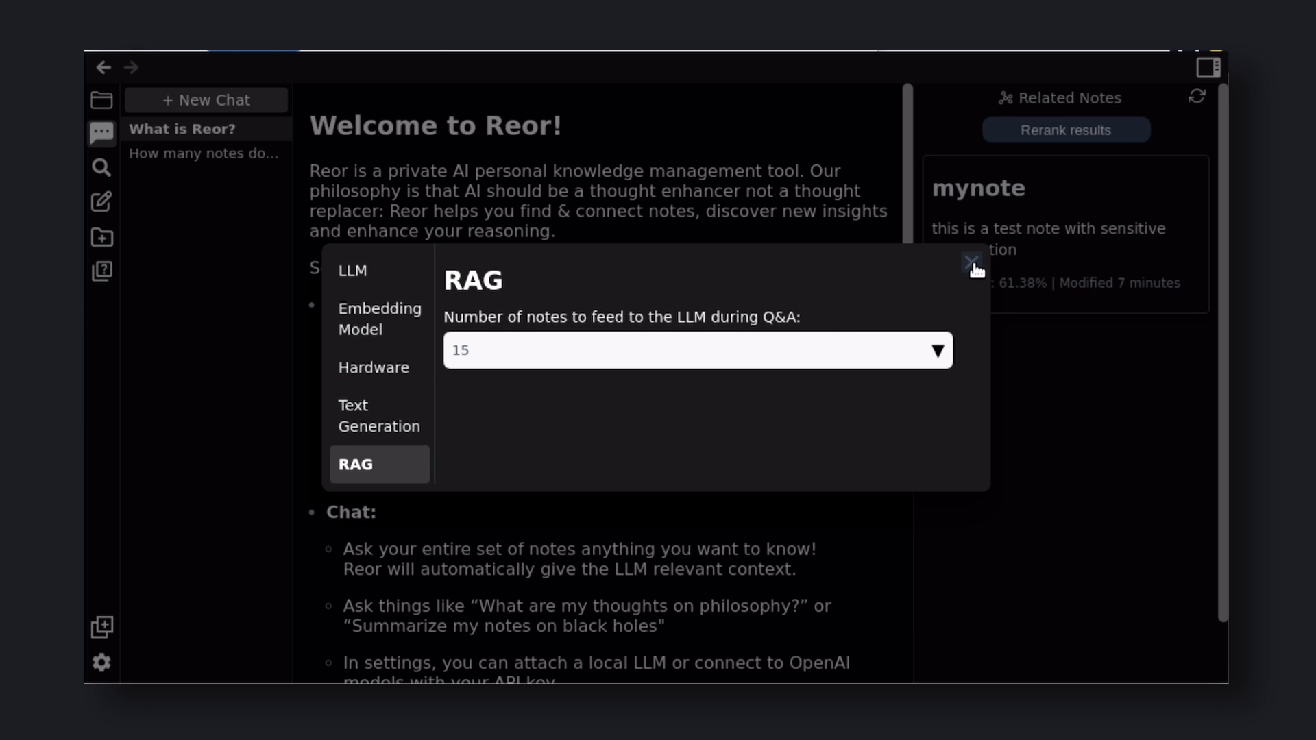
click(969, 262)
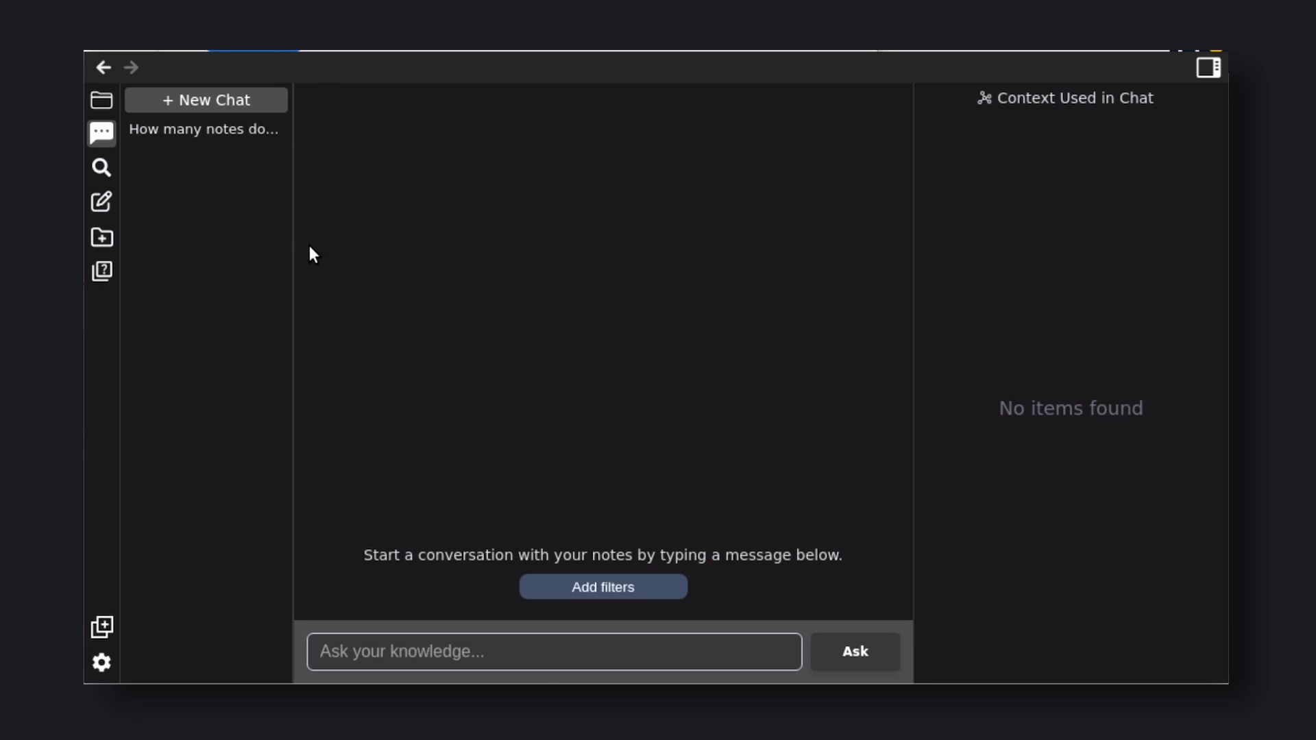
Ask the knowledge chat 'What is Reor?' and submit it
click(539, 651)
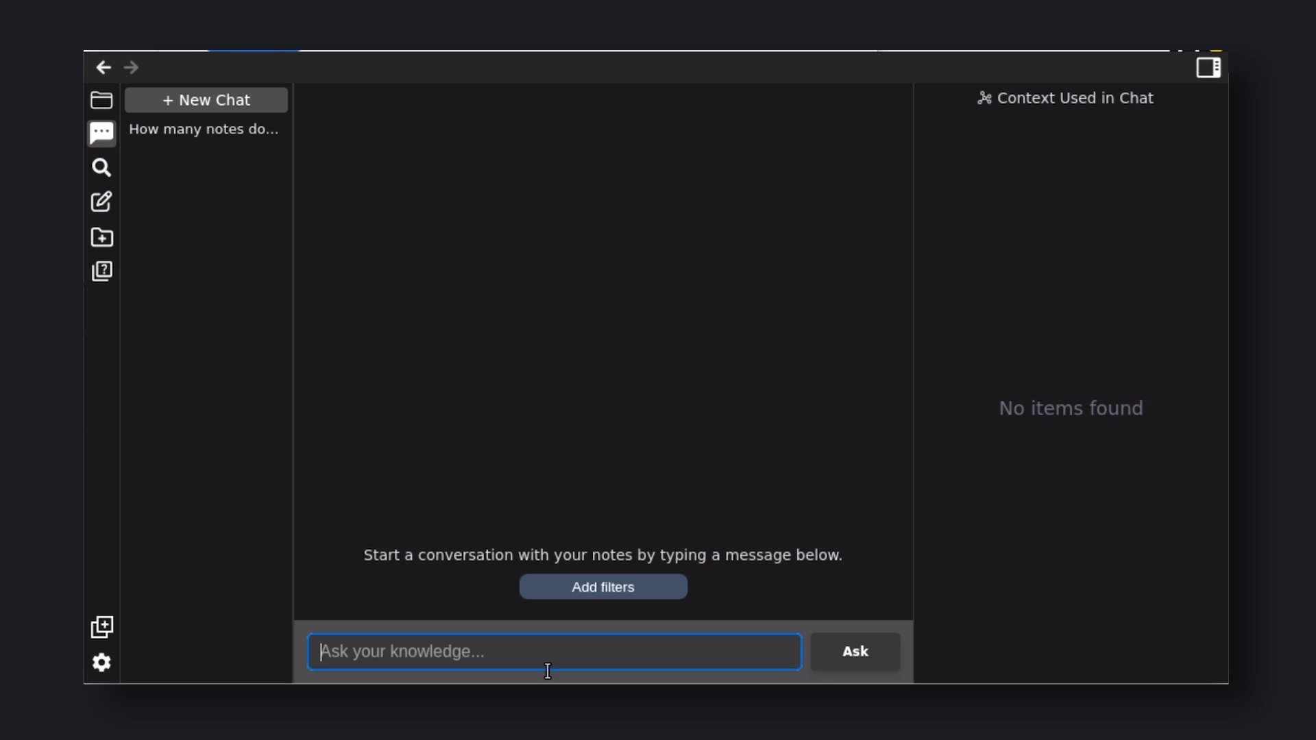
mouse_move(565, 660)
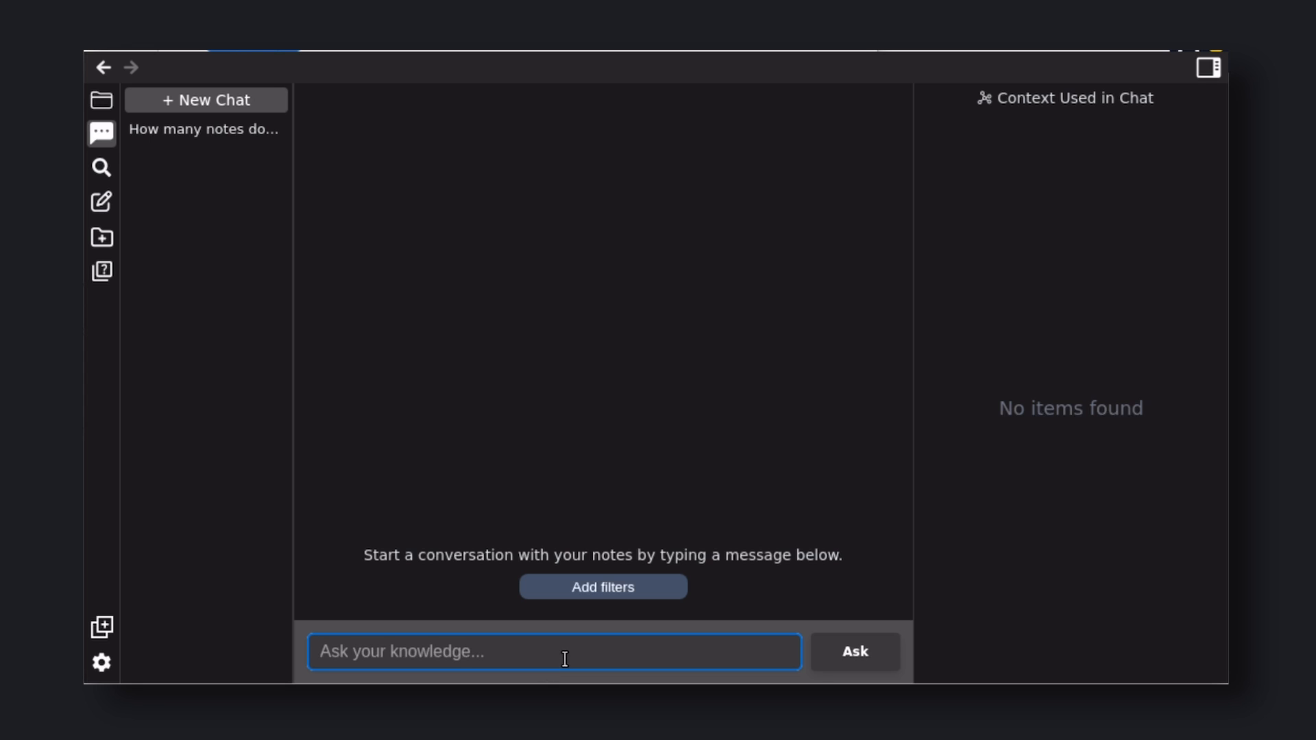
click(565, 652)
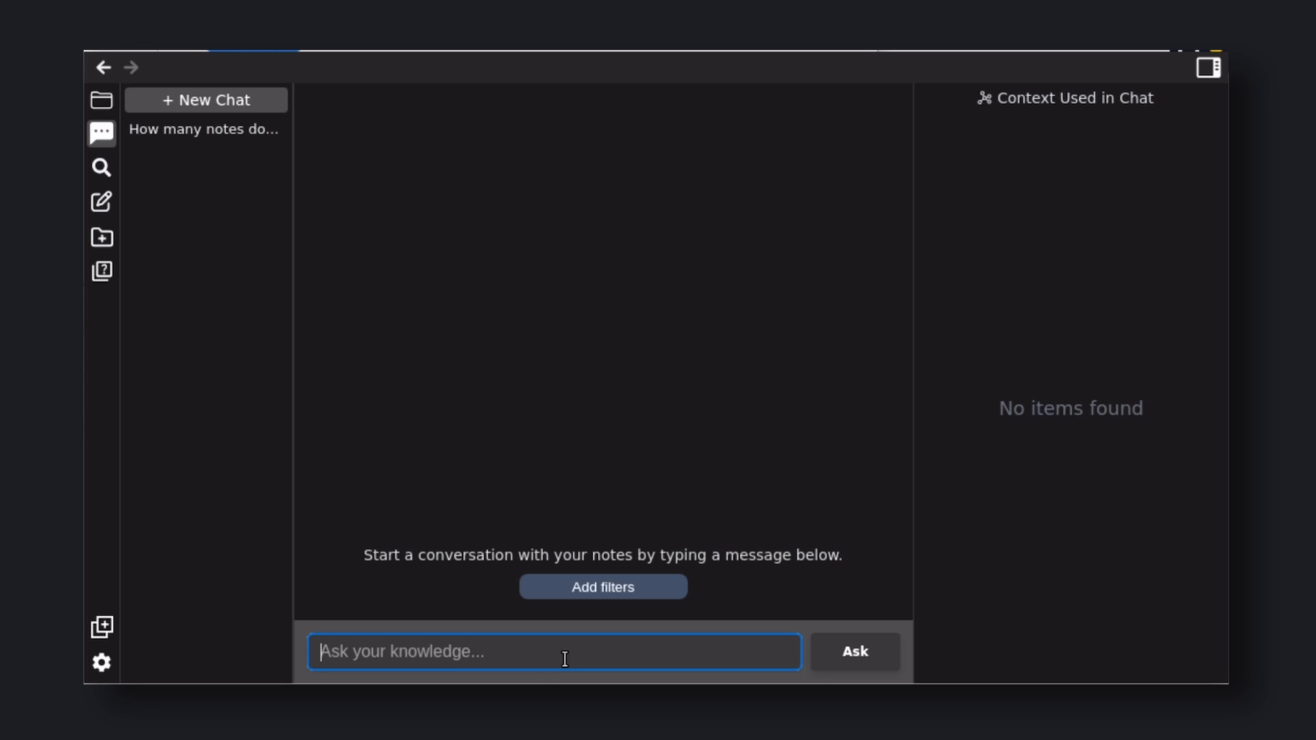
text(What is R)
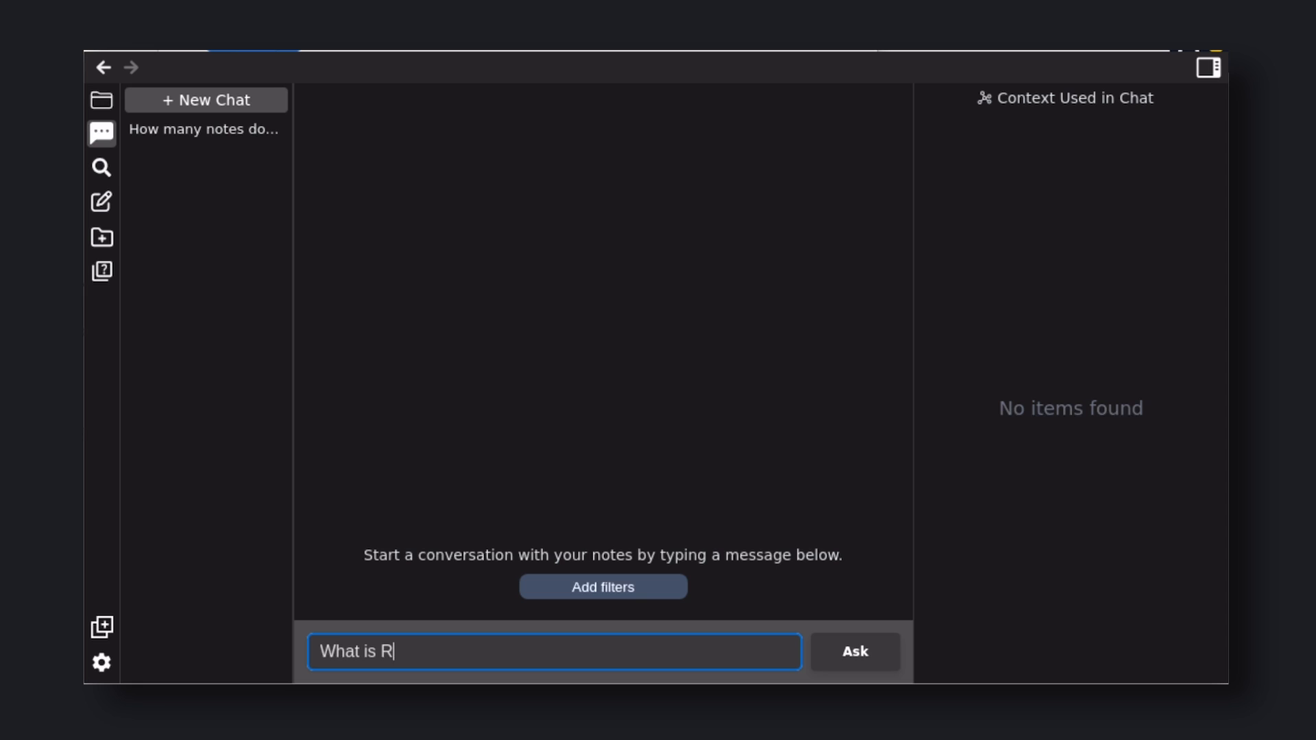
click(861, 652)
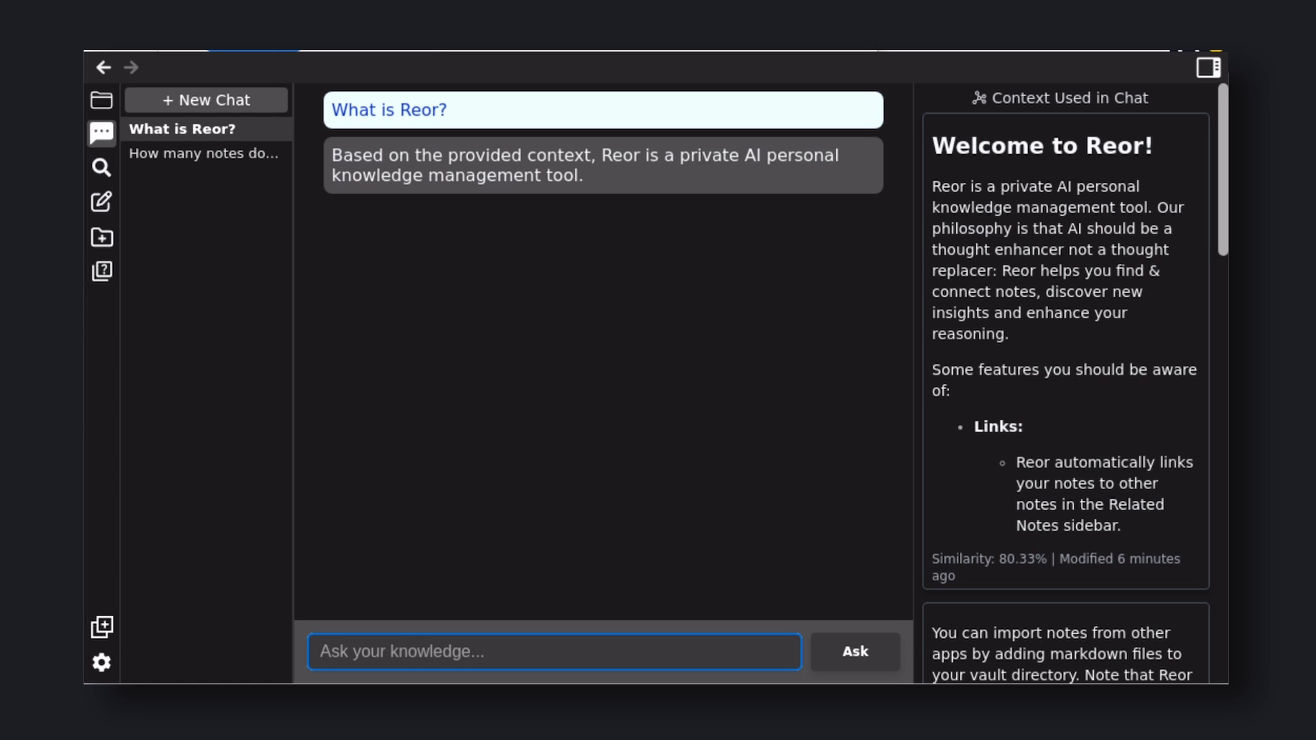
Open the Welcome to Reor note and add it to a new chat's context
click(102, 99)
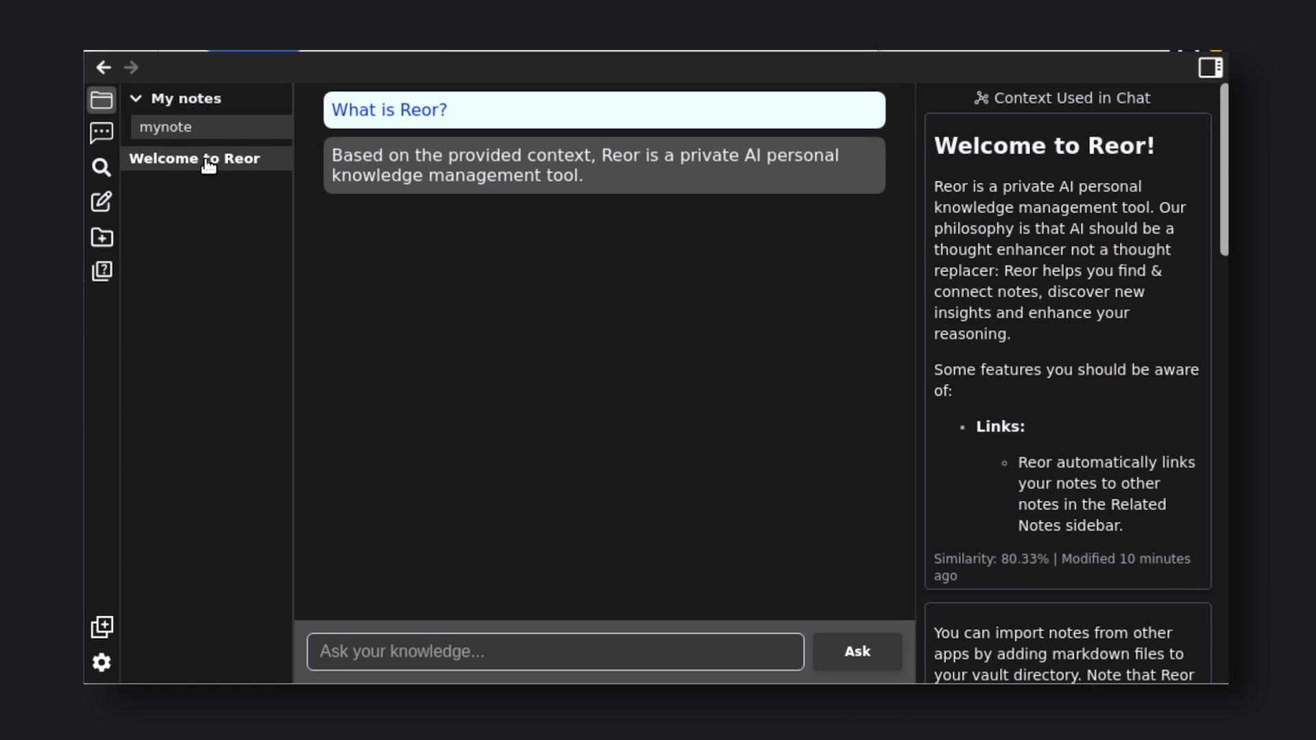
click(194, 159)
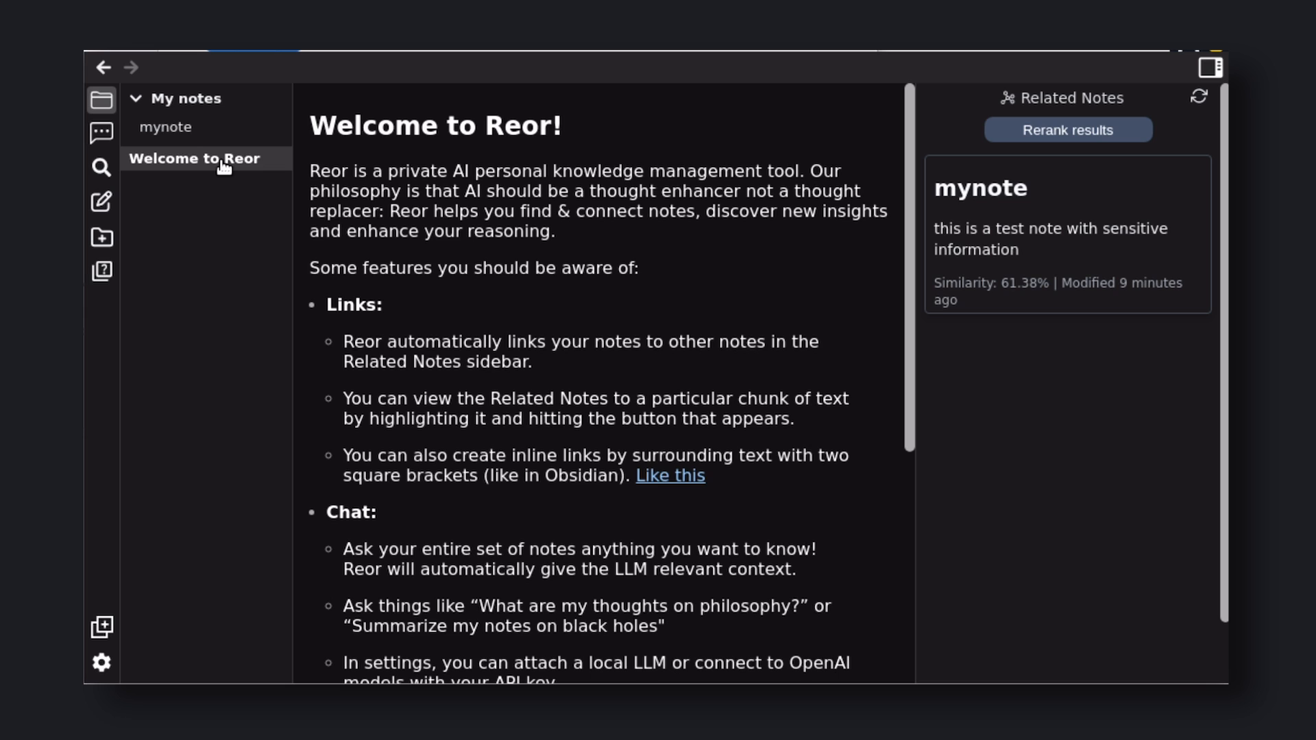
right_click(206, 158)
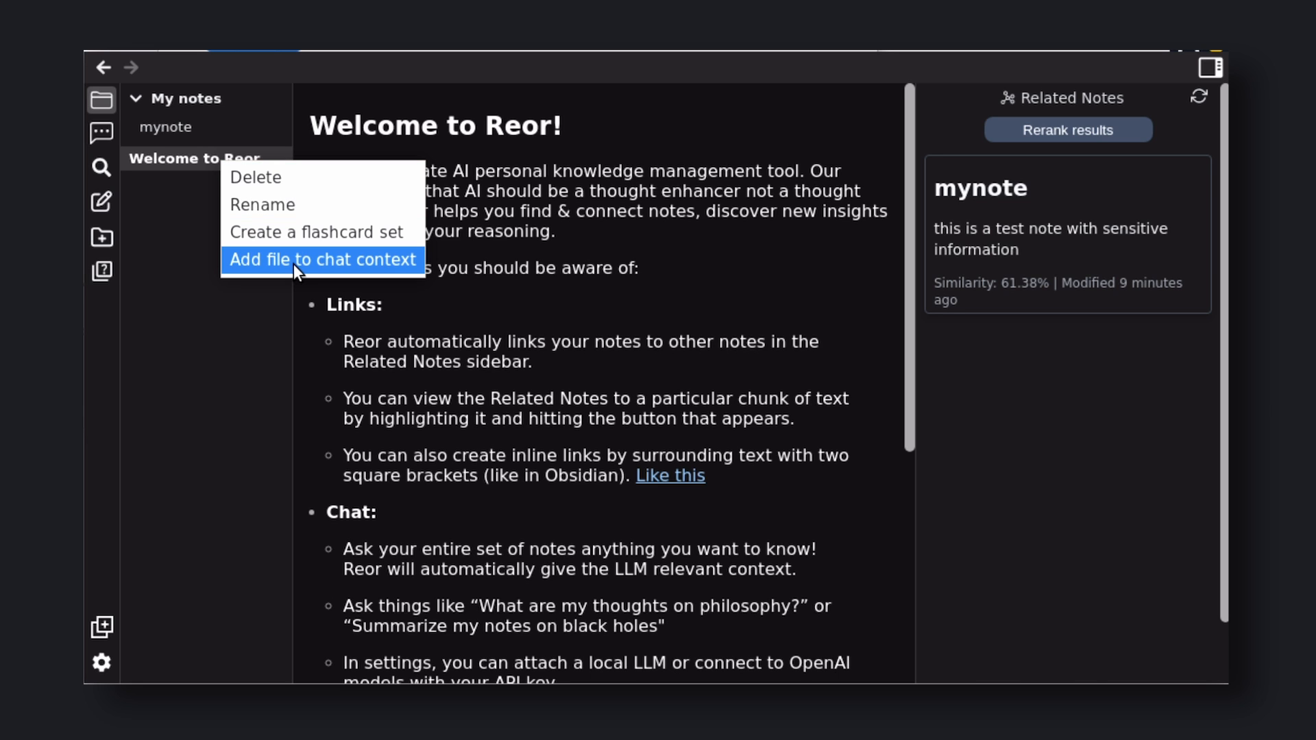
click(321, 260)
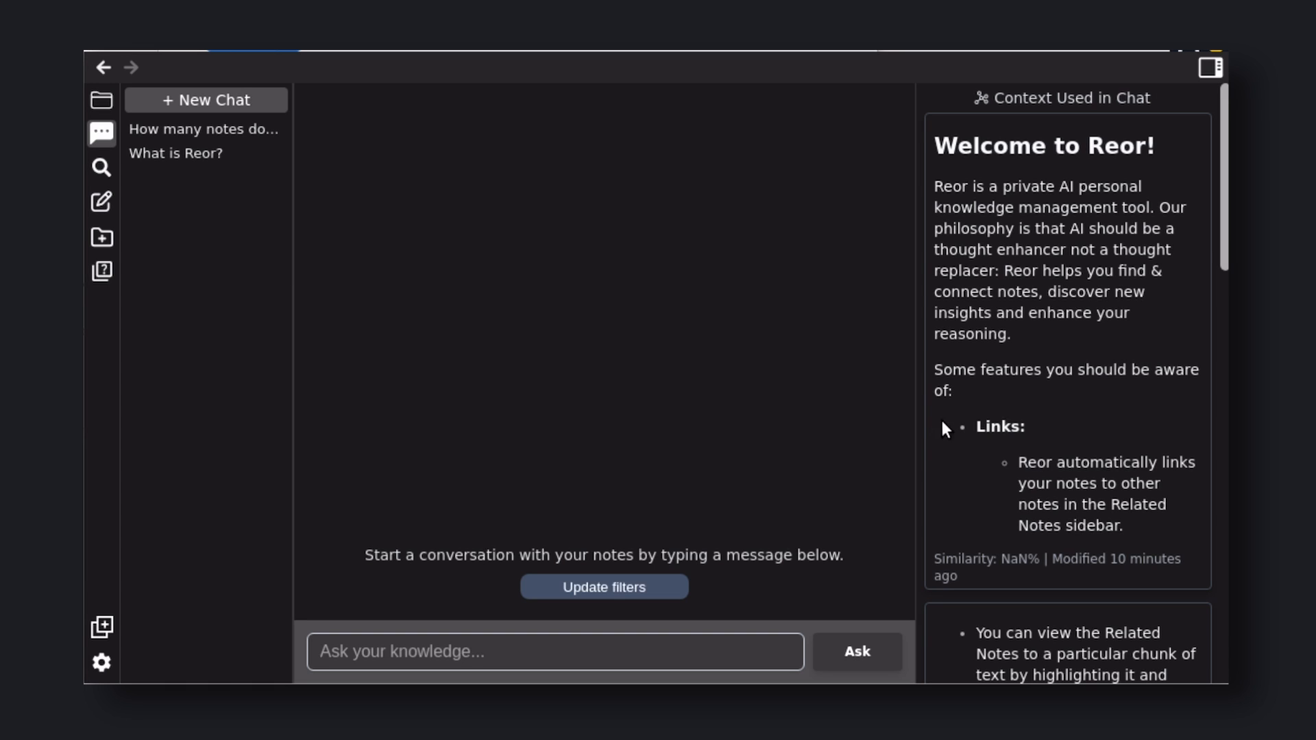
mouse_move(1223, 207)
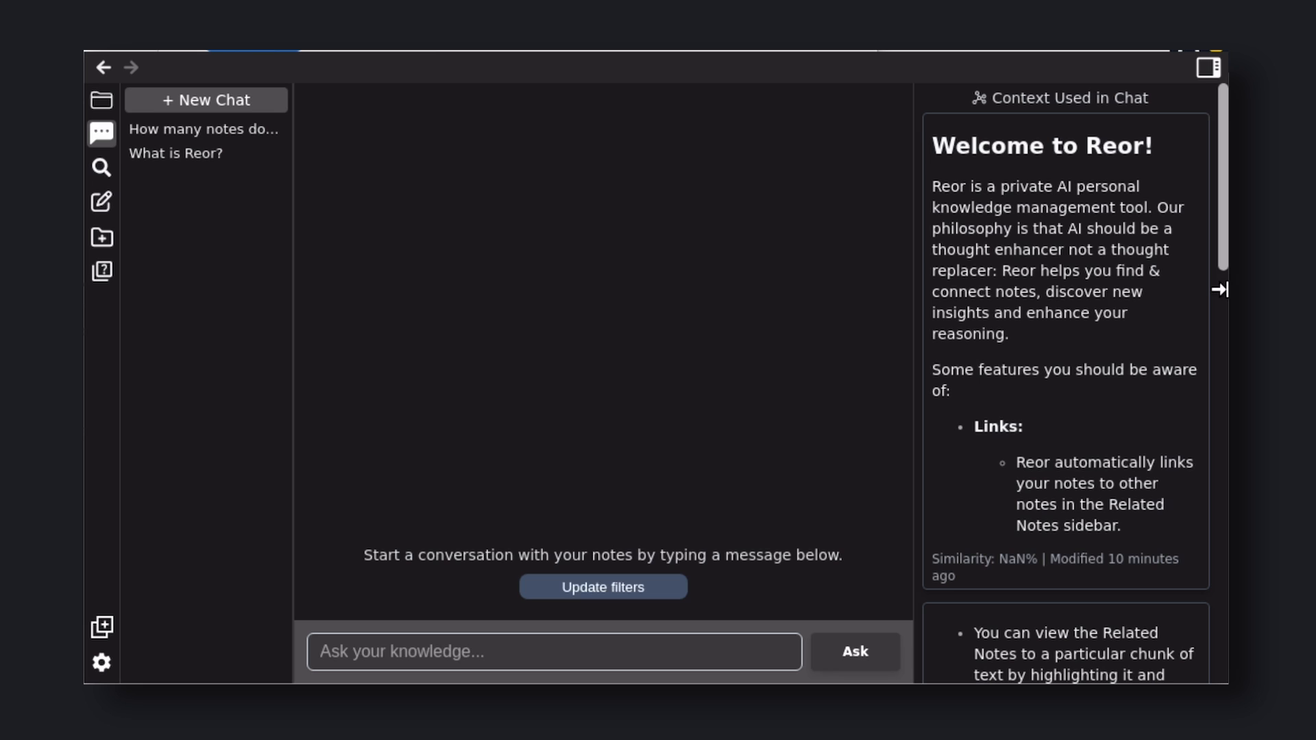
mouse_move(1220, 286)
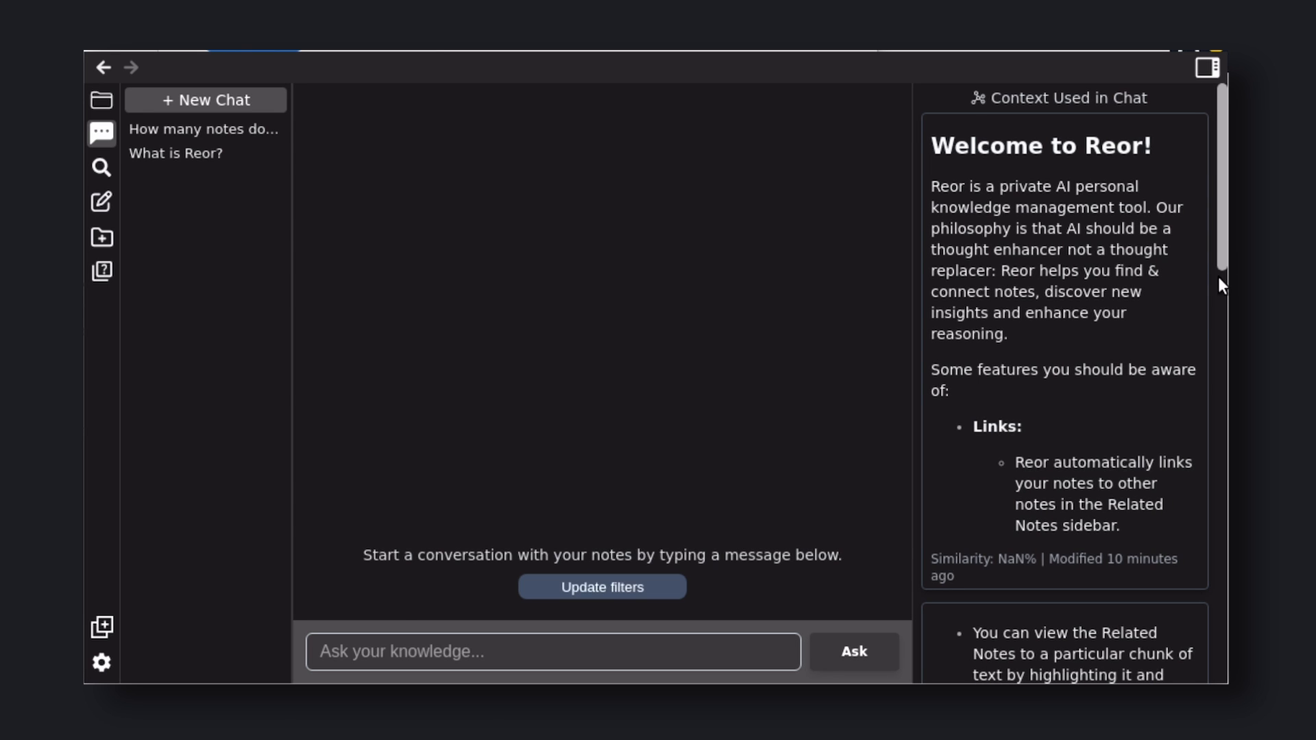
Start typing the question "What doe" into the chat grounded on the welcome note
scroll(down, 3)
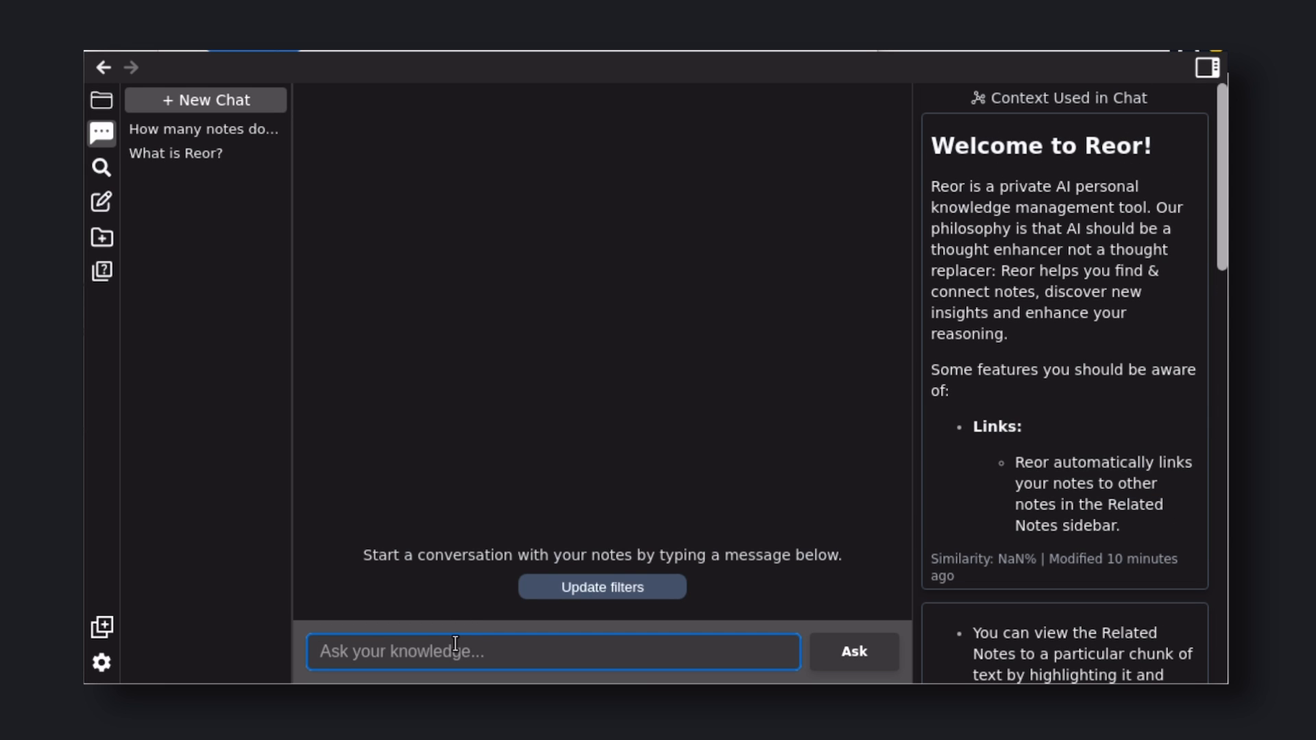
text(What doe)
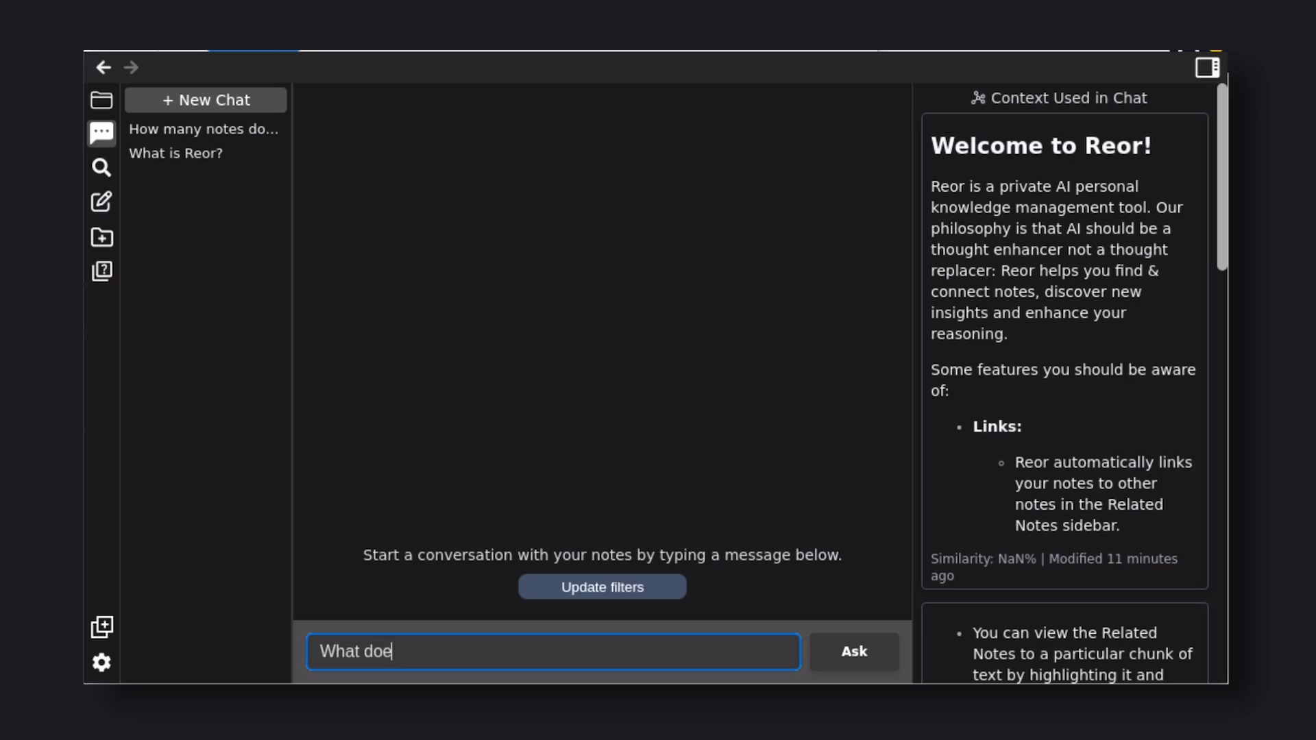